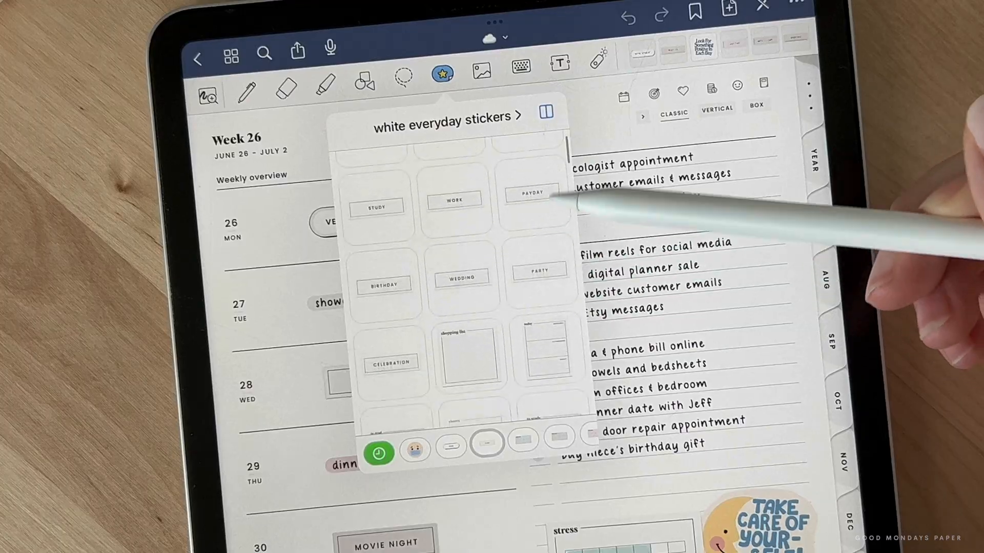
Close the white everyday stickers panel and return to the iPad home screen.
{"action": "left_click", "coordinate": [518, 117]}
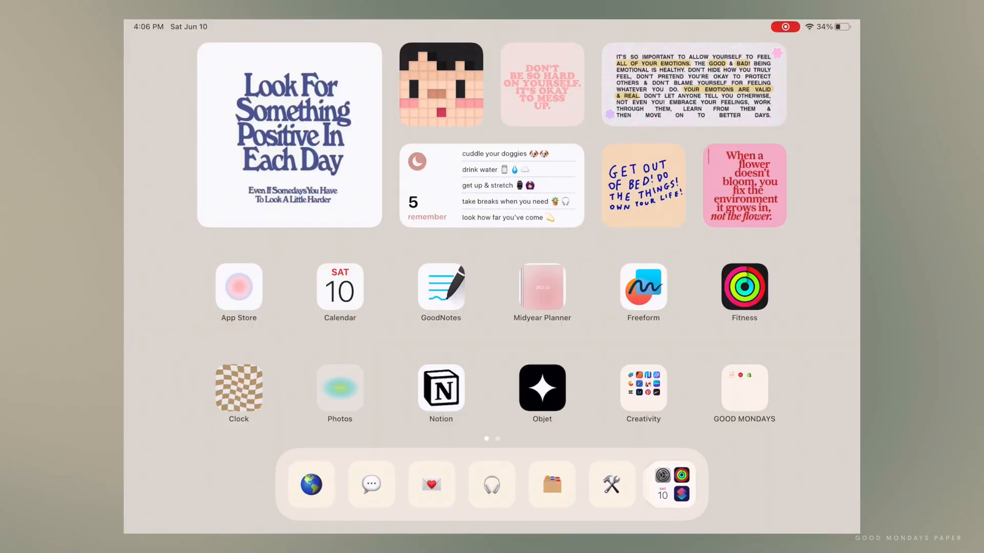
Find and launch Files via Spotlight, then browse to the favourite folder holding the planner downloads.
{"action": "type", "text": "files"}
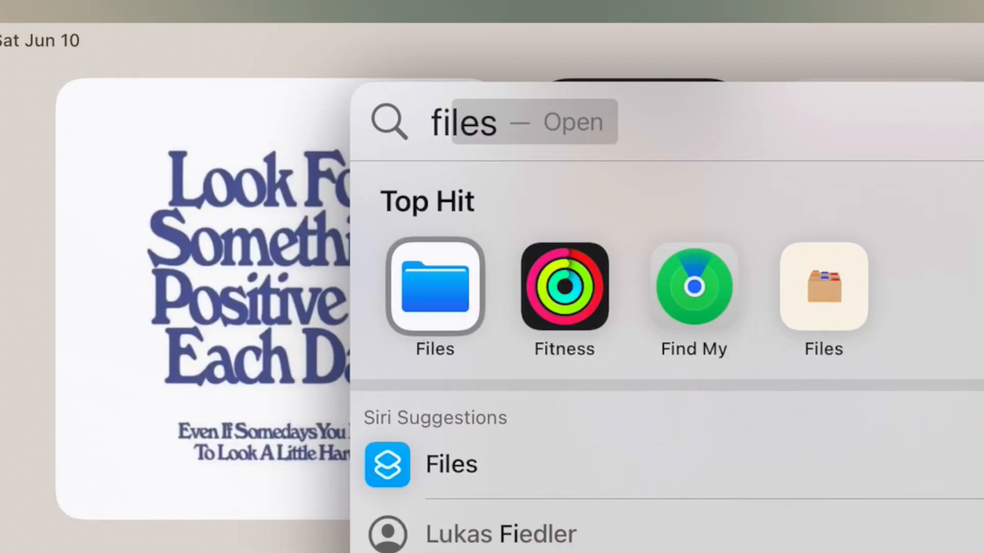
{"action": "left_click", "coordinate": [435, 287]}
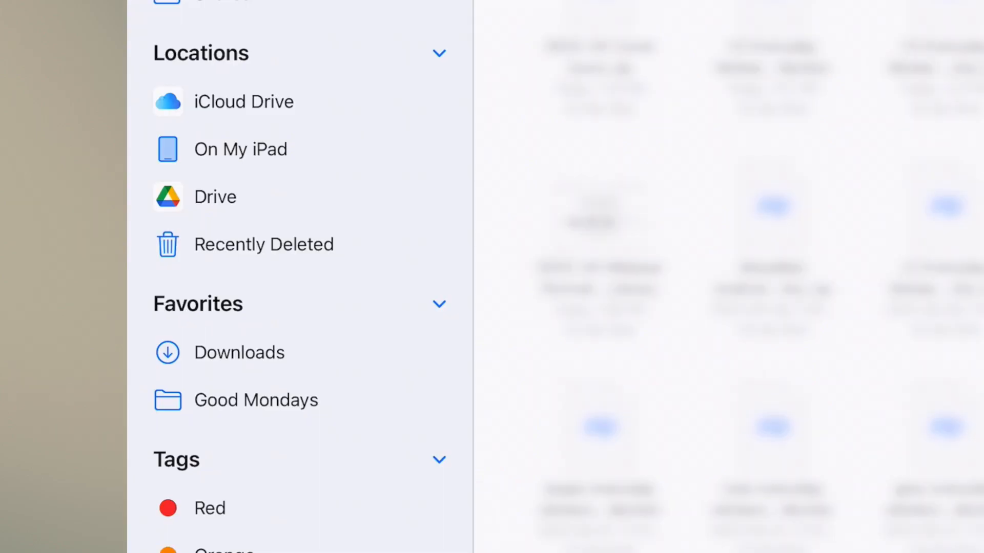
{"action": "left_click", "coordinate": [239, 351]}
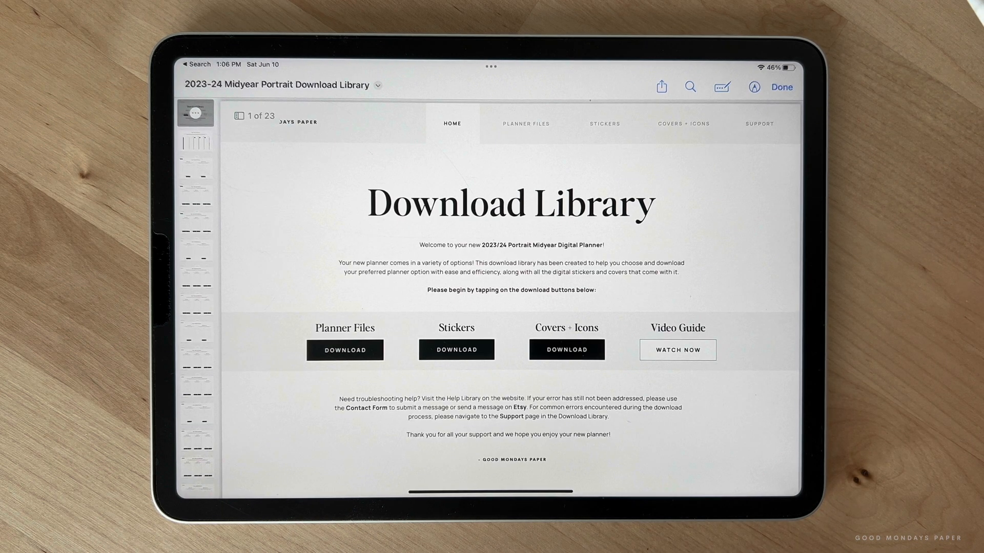
Share the 2023-24 Midyear Portrait Download Library PDF to GoodNotes.
{"action": "left_click", "coordinate": [660, 86]}
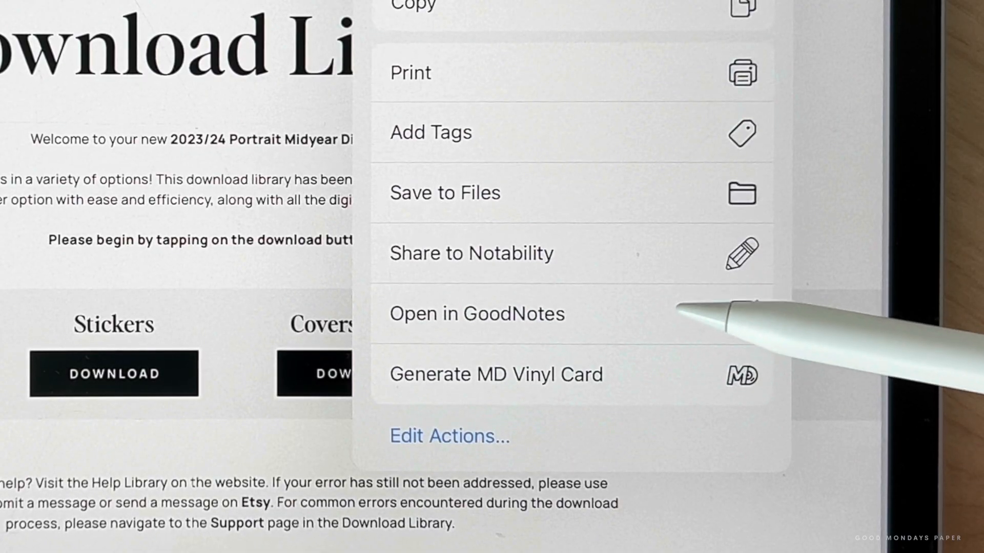
{"action": "left_click", "coordinate": [477, 313]}
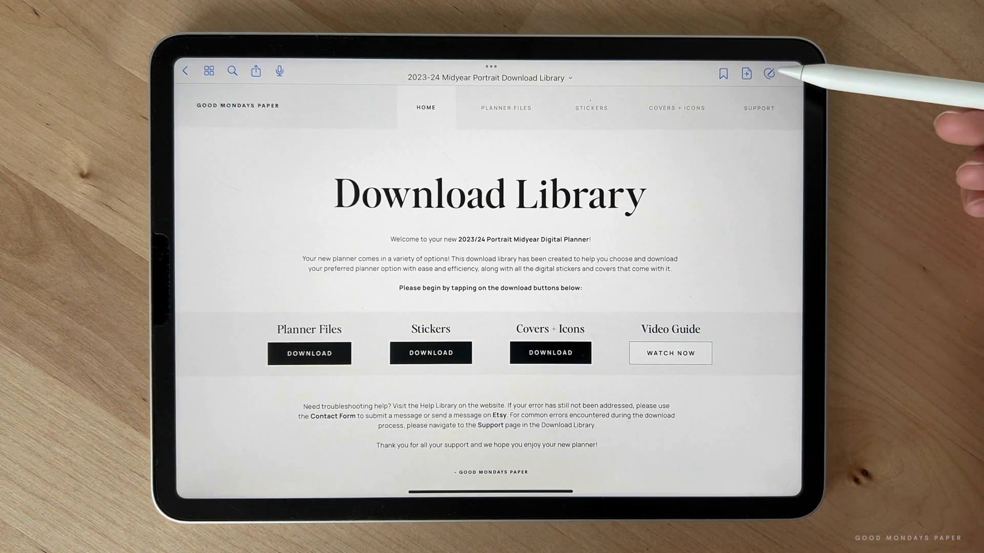
In read-only mode, follow Planner Files Download, choosing Rose tabs, hourly schedule and Monday-start daily layout.
{"action": "left_click", "coordinate": [768, 73]}
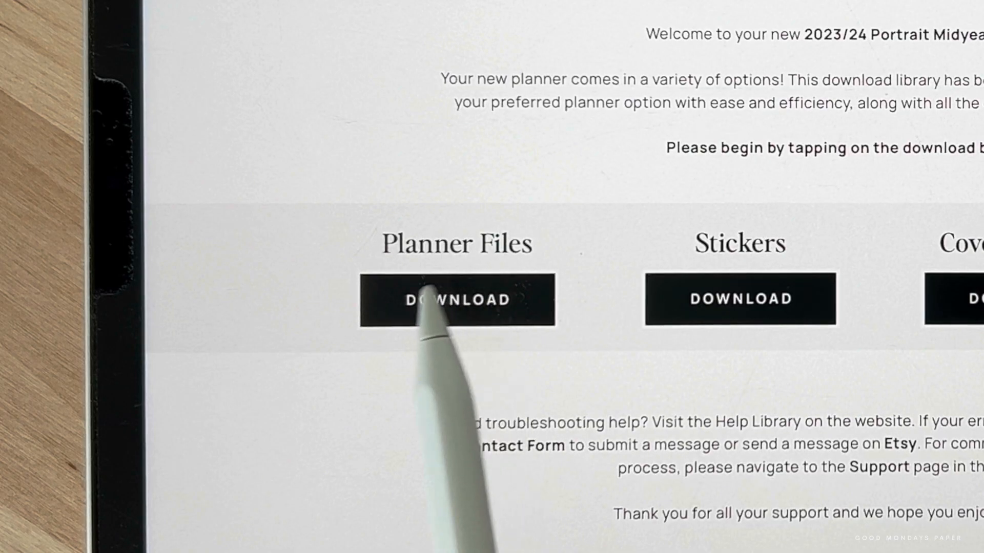
{"action": "left_click", "coordinate": [456, 299]}
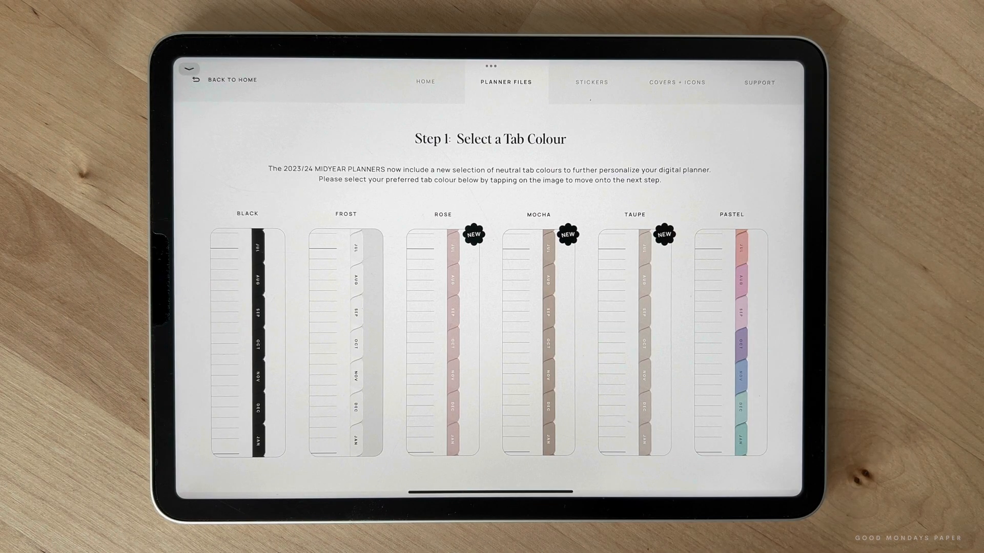
{"action": "left_click", "coordinate": [443, 345]}
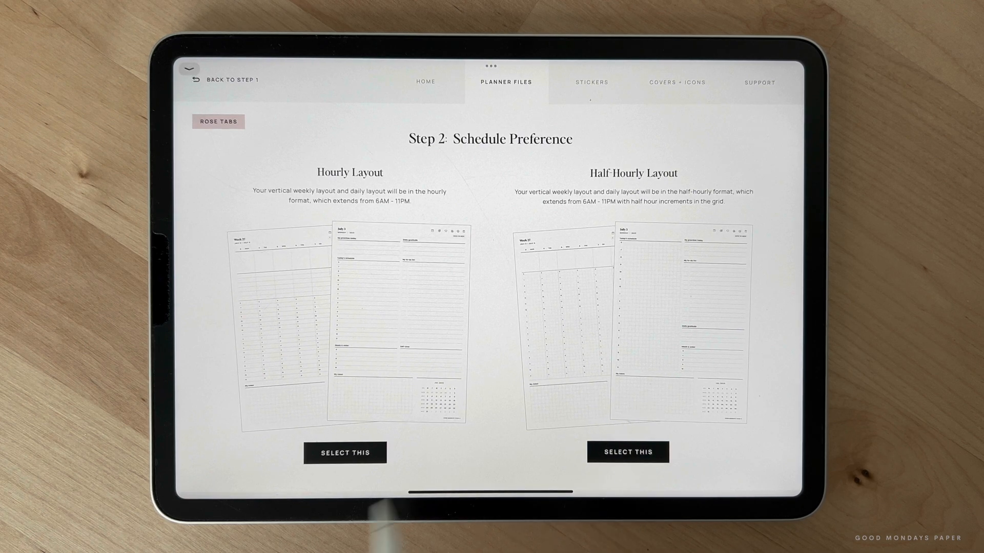
{"action": "left_click", "coordinate": [345, 452]}
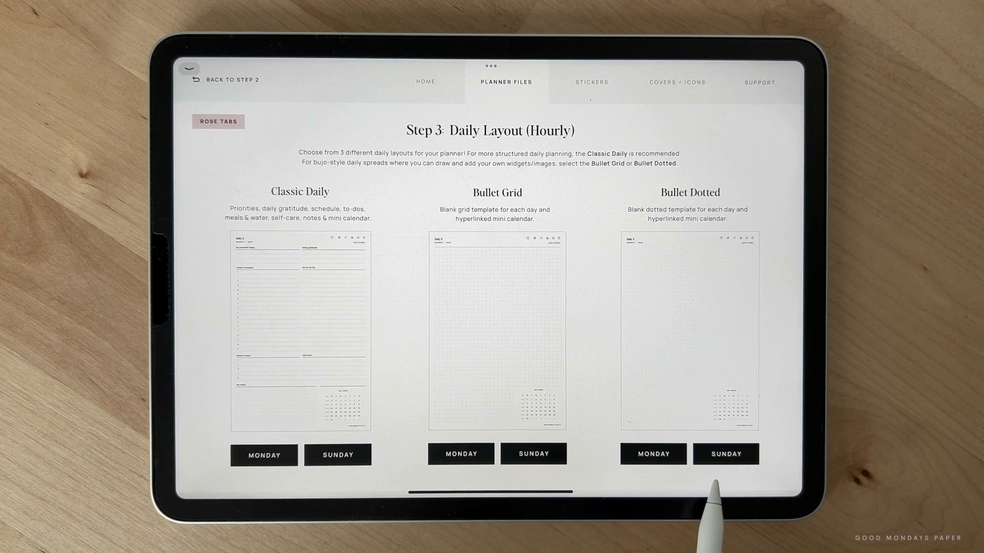
{"action": "left_click", "coordinate": [264, 454]}
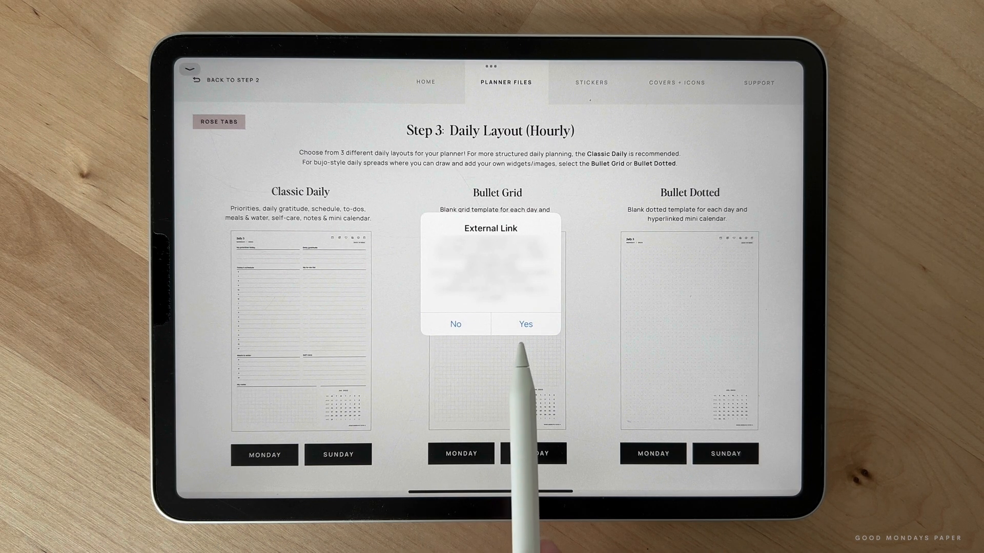
Confirm the external link, then import the downloaded Rose planner from Safari into GoodNotes Documents.
{"action": "left_click", "coordinate": [525, 325]}
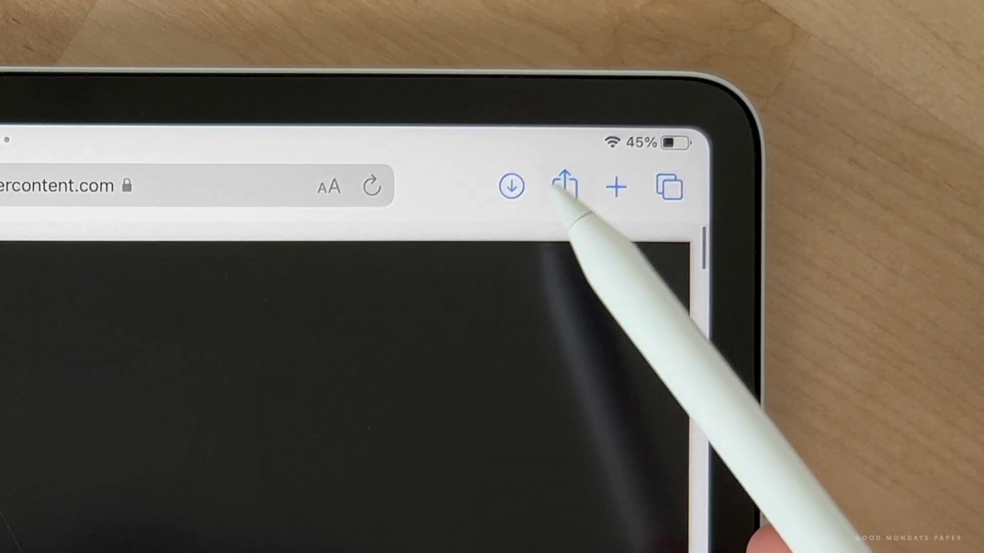
{"action": "left_click", "coordinate": [564, 187]}
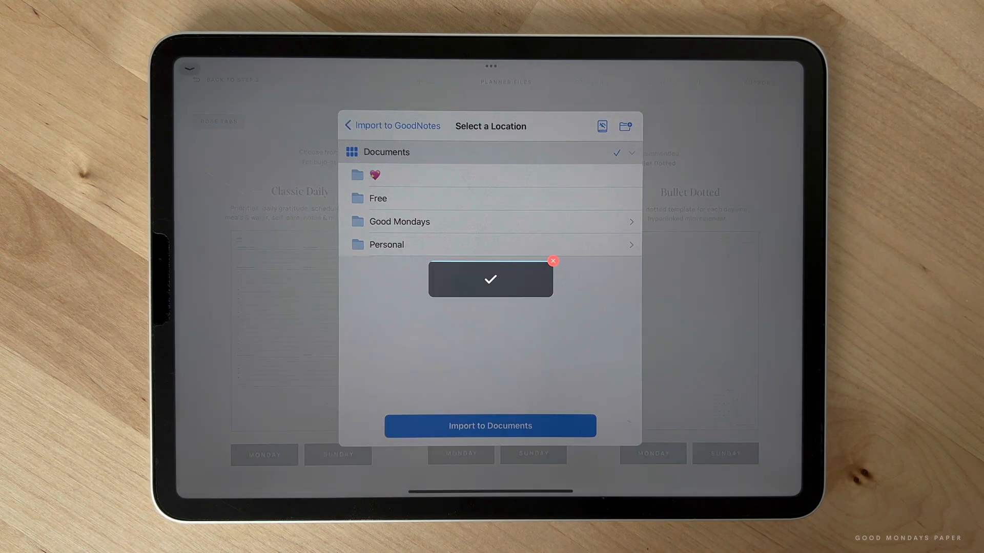
{"action": "left_click", "coordinate": [490, 425]}
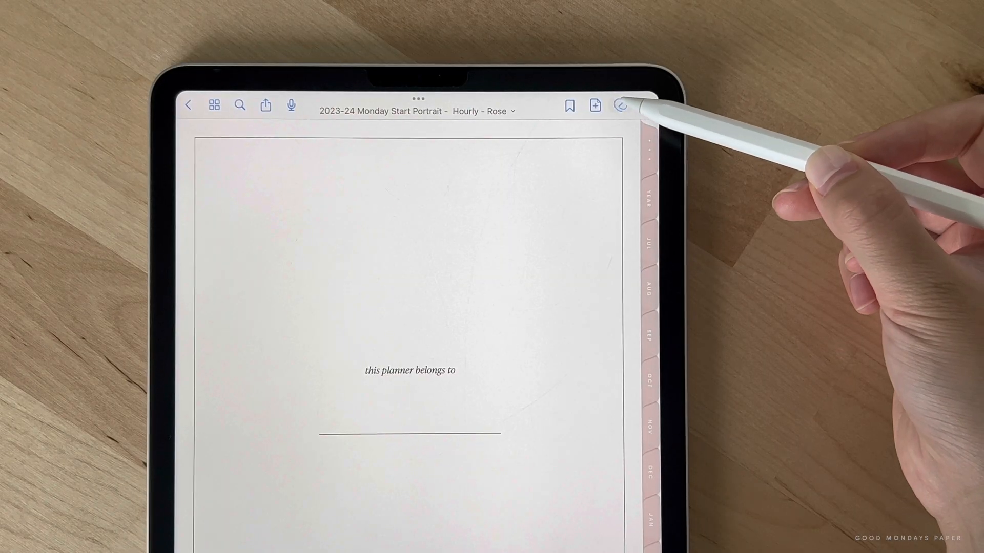
In read-only mode, jump to the first weekly spread, visit a daily page and return to the week.
{"action": "left_click", "coordinate": [621, 105]}
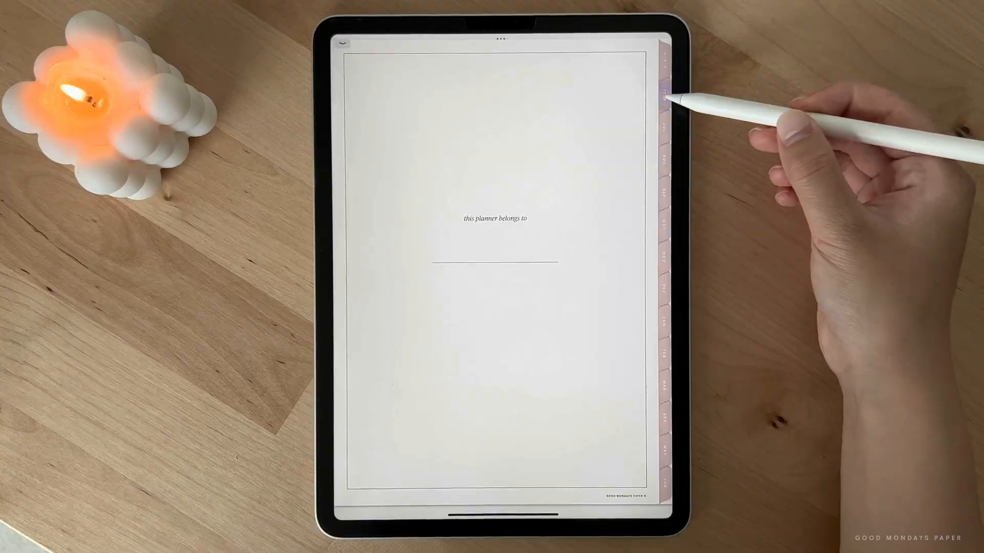
{"action": "left_click", "coordinate": [667, 219]}
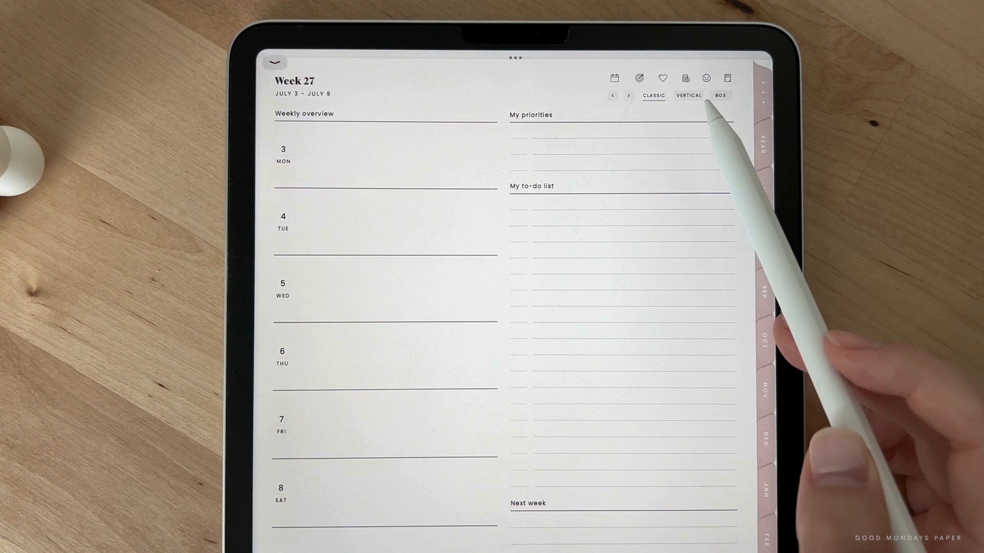
{"action": "left_click", "coordinate": [689, 95]}
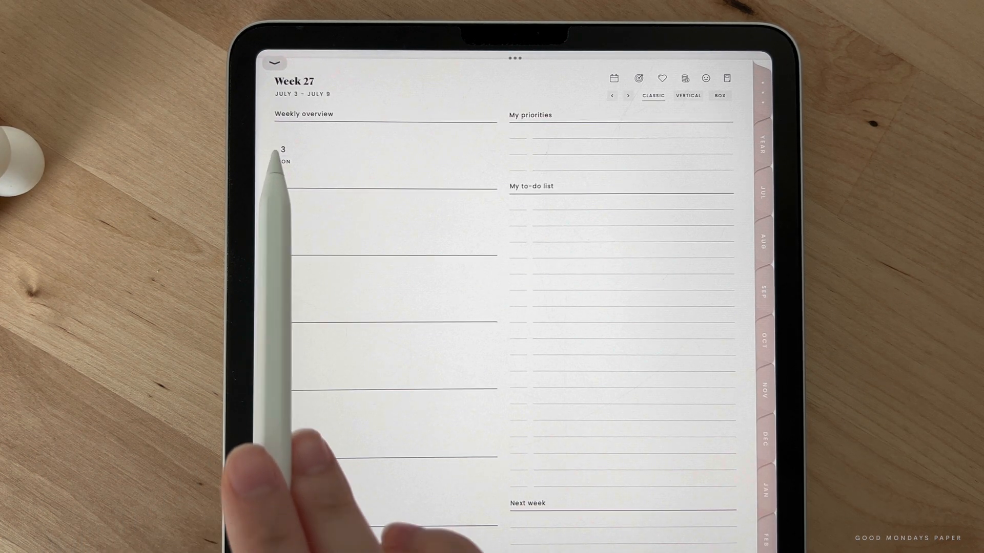
{"action": "left_click", "coordinate": [282, 154]}
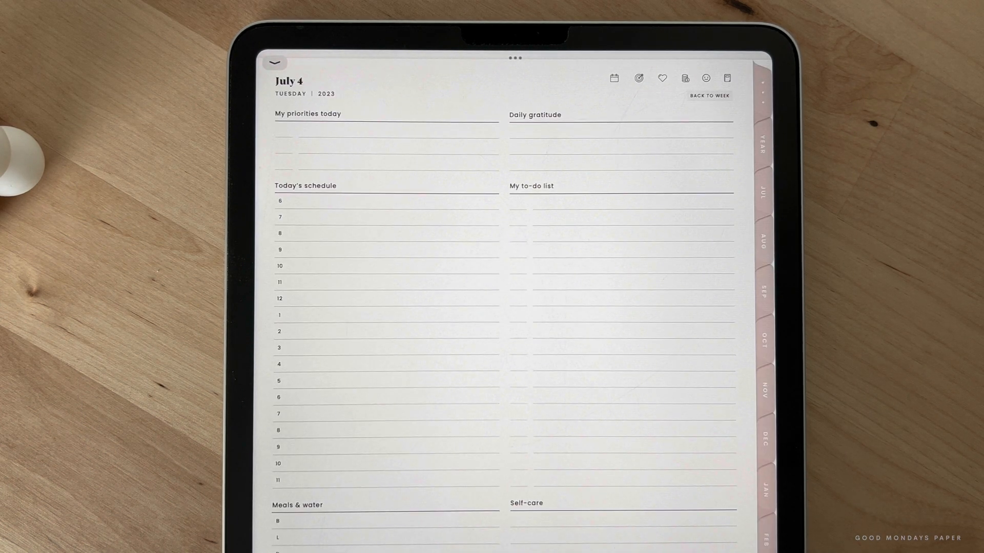
{"action": "left_click", "coordinate": [709, 96]}
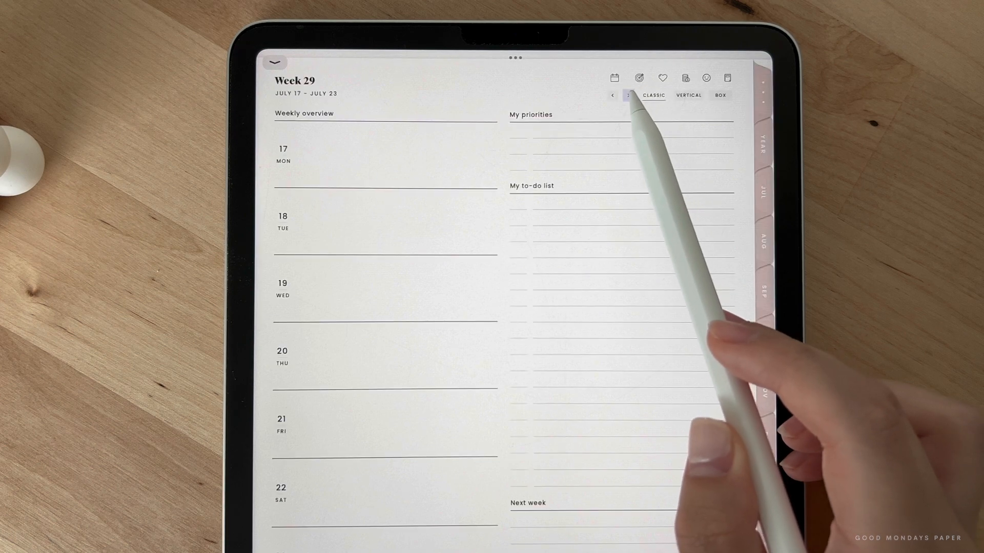
Browse later and earlier weeks in vertical hourly and box layouts, ending on Week 33 box style.
{"action": "left_click", "coordinate": [629, 96]}
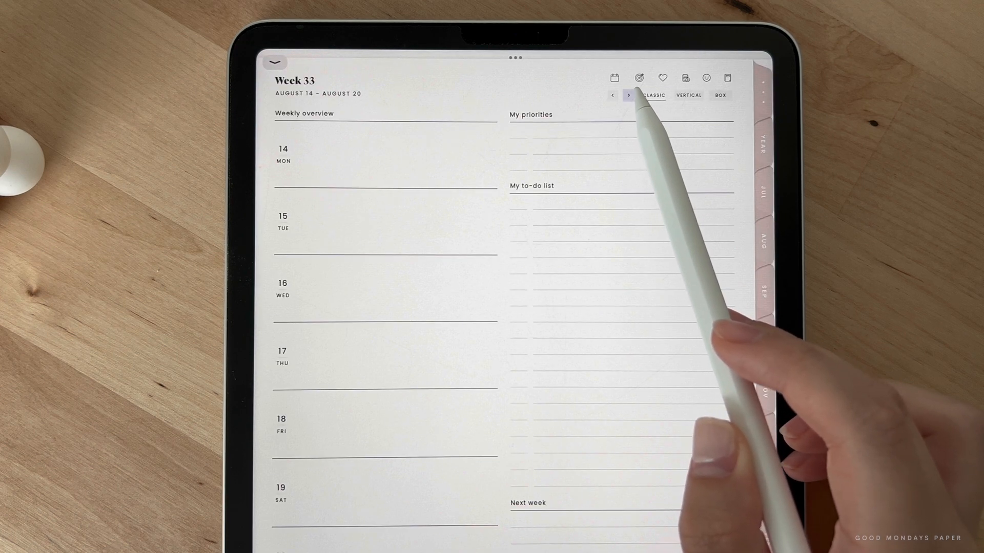
{"action": "left_click", "coordinate": [629, 94]}
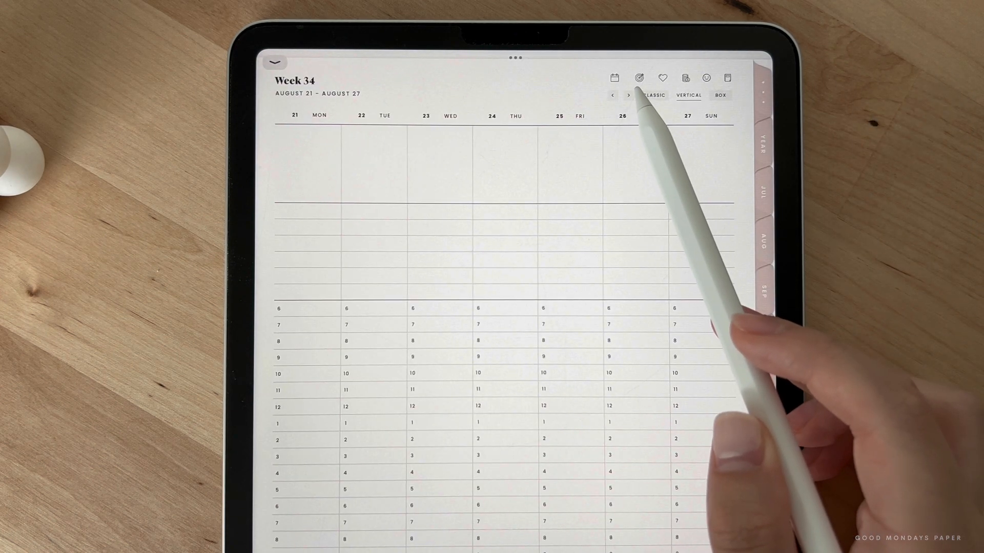
{"action": "left_click", "coordinate": [628, 94]}
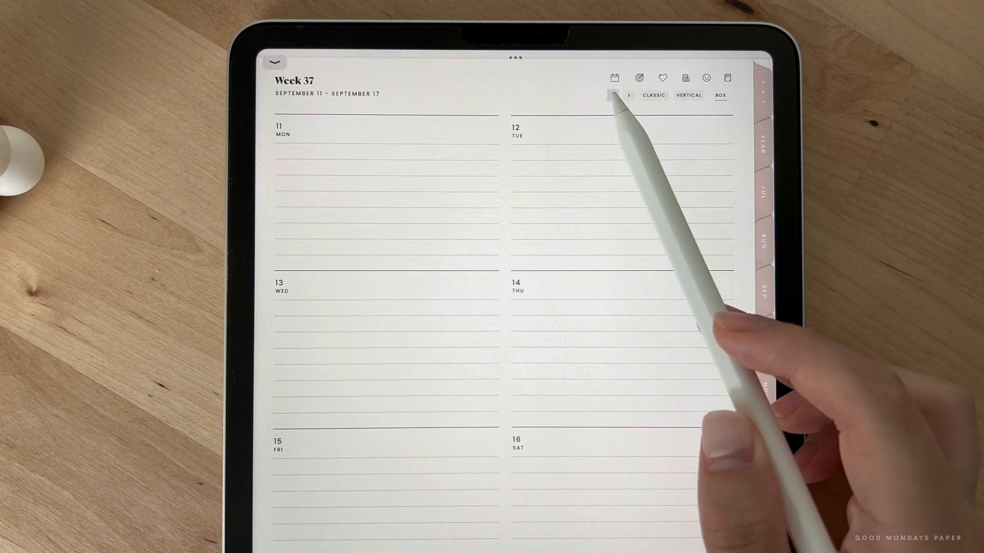
{"action": "left_click", "coordinate": [614, 95]}
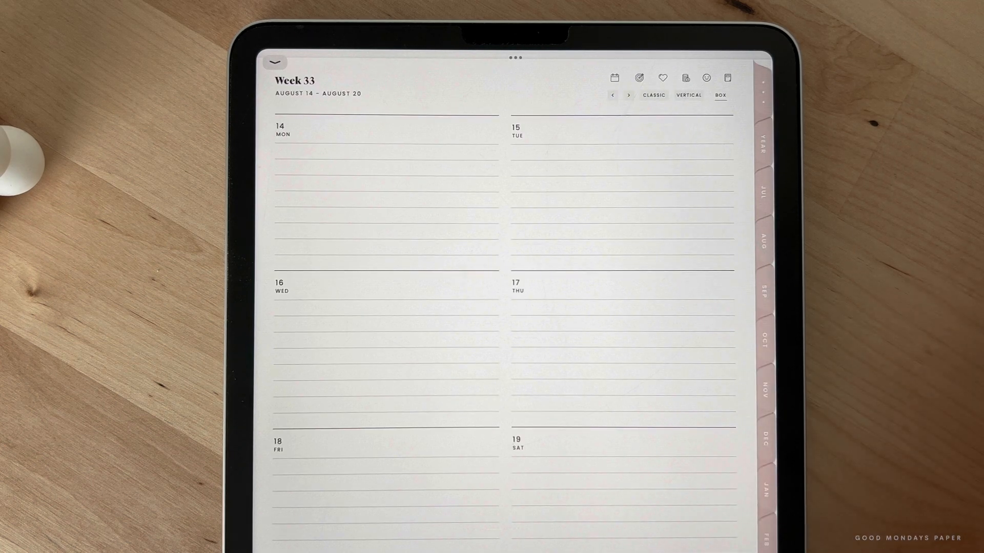
Visit the July wellness tracker and reflection pages, then jump to the yearly calendar.
{"action": "left_click", "coordinate": [614, 78]}
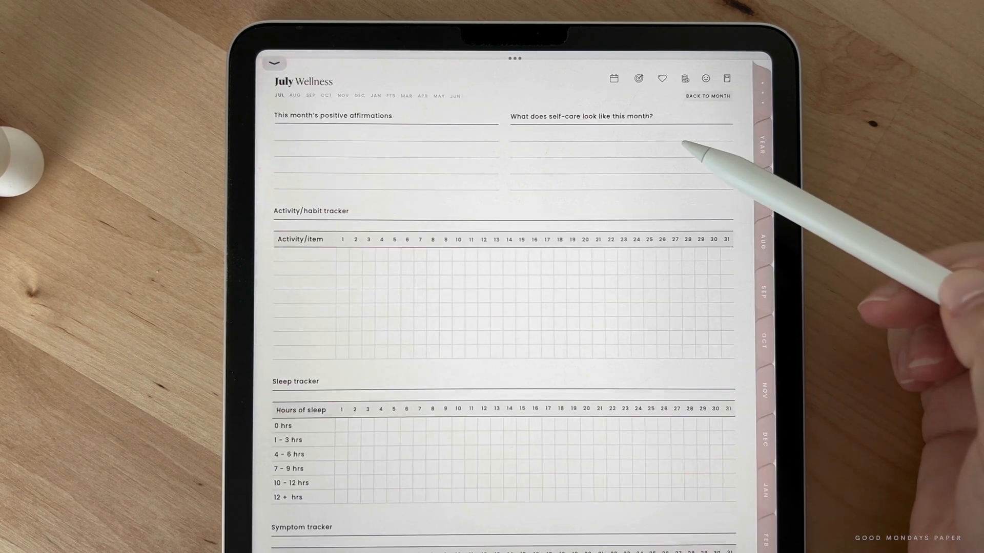
{"action": "left_click", "coordinate": [639, 78]}
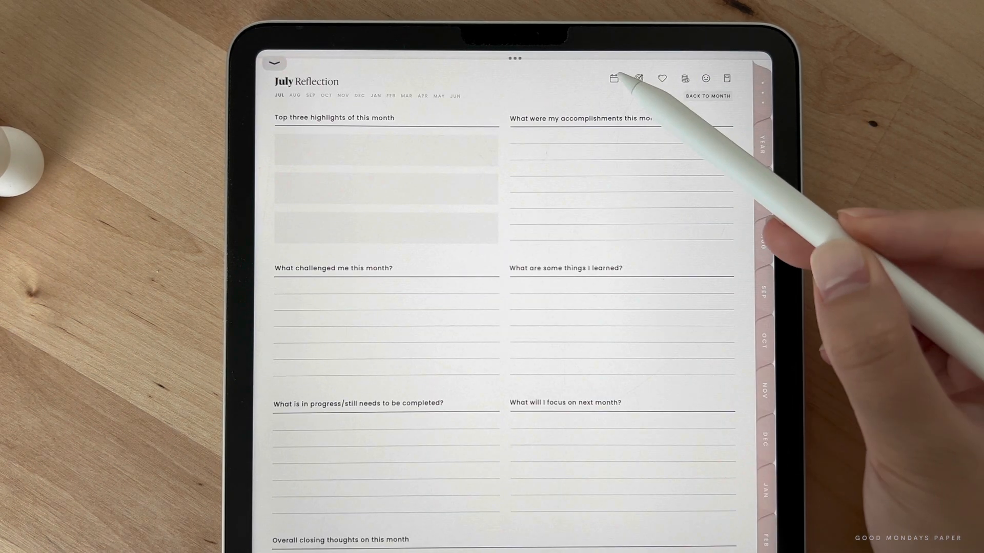
{"action": "left_click", "coordinate": [614, 79]}
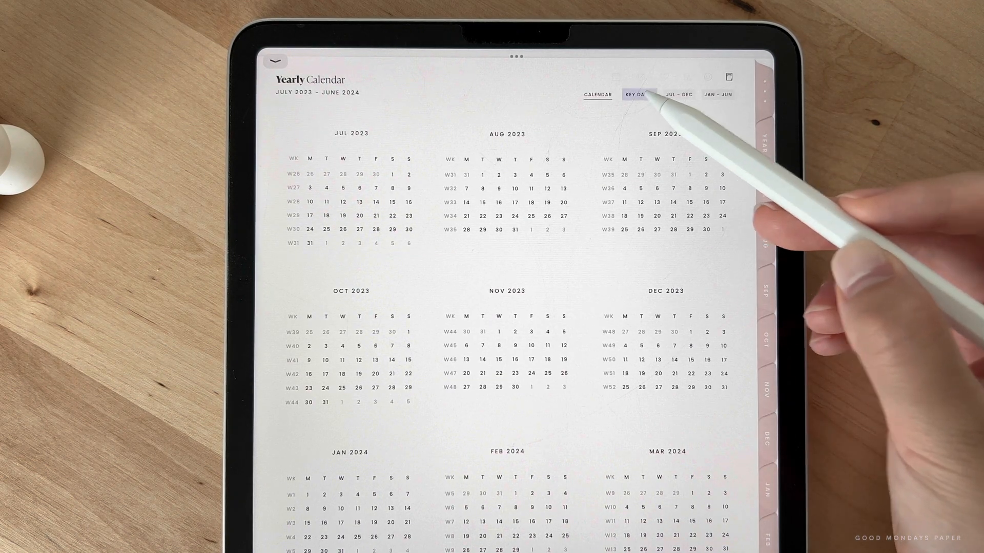
Go to the key dates pages and on to the July–December key dates.
{"action": "left_click", "coordinate": [640, 94]}
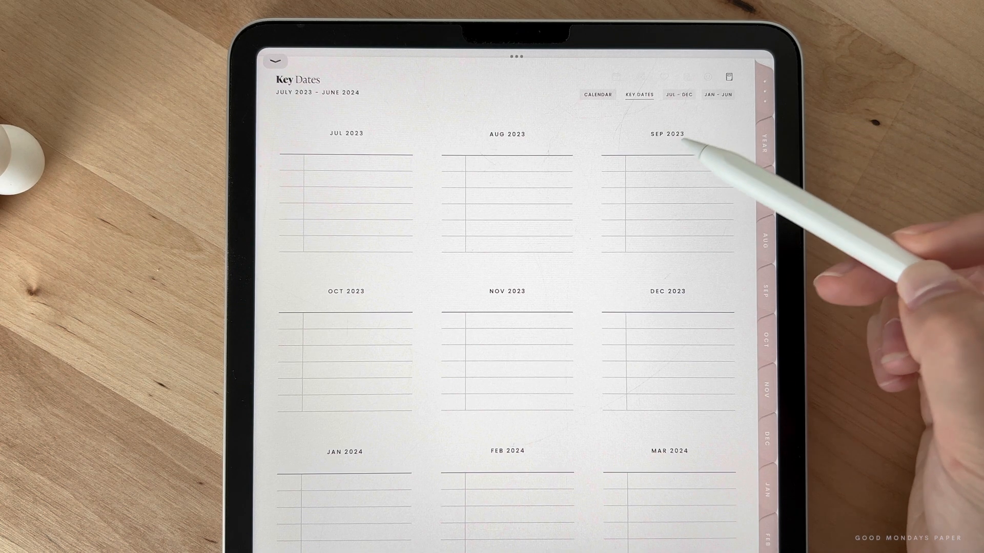
{"action": "left_click", "coordinate": [680, 94]}
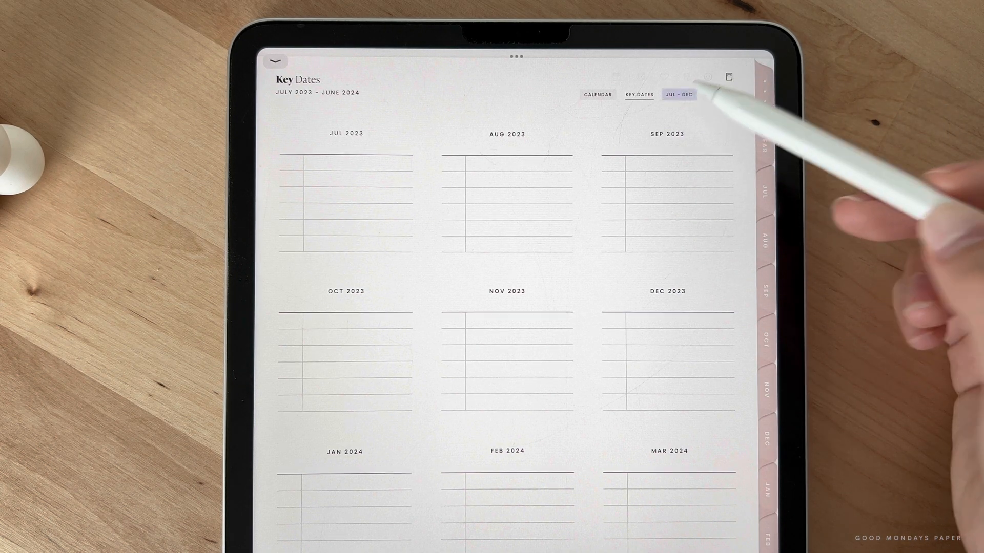
{"action": "left_click", "coordinate": [679, 94]}
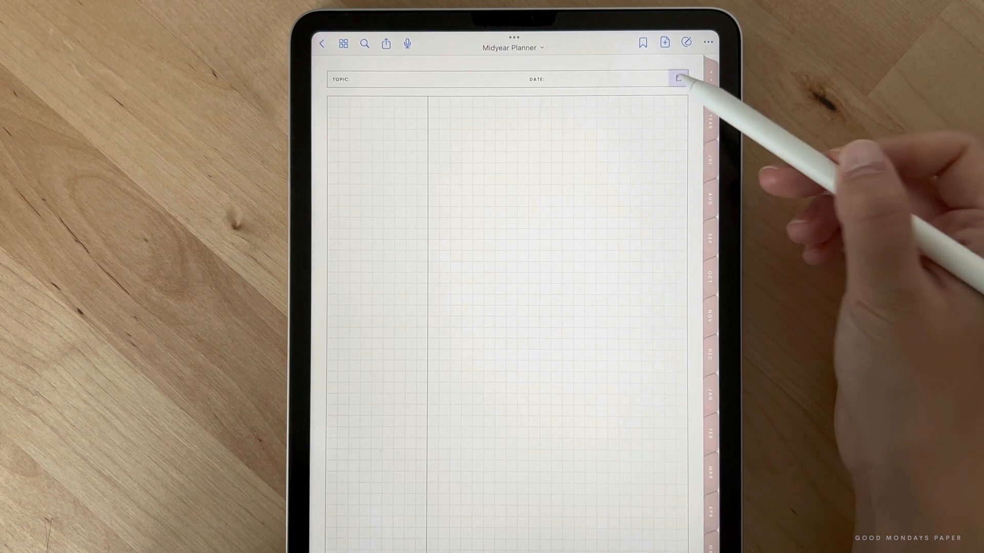
Copy the squared notes page and paste it after page 657 in the thumbnail grid.
{"action": "left_click", "coordinate": [678, 79]}
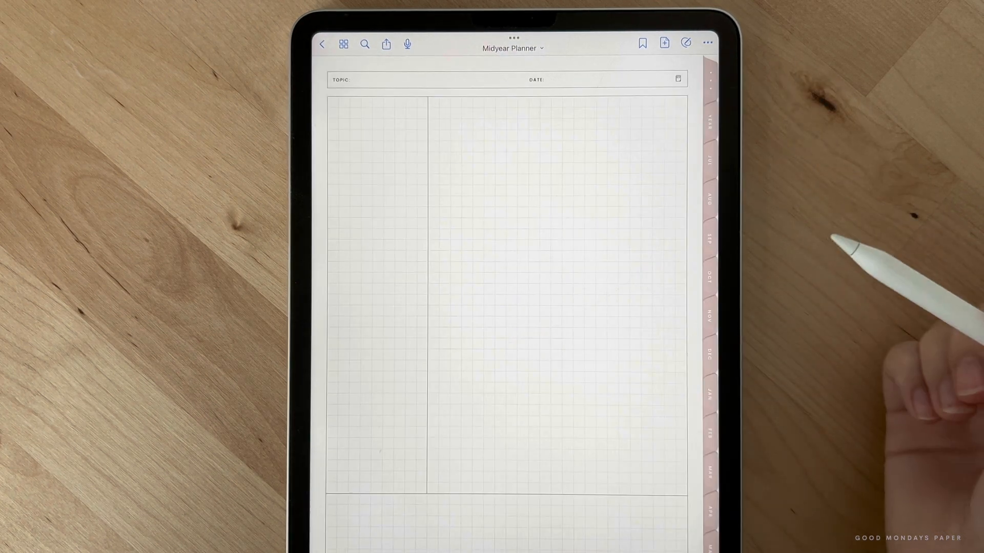
{"action": "left_click", "coordinate": [707, 43]}
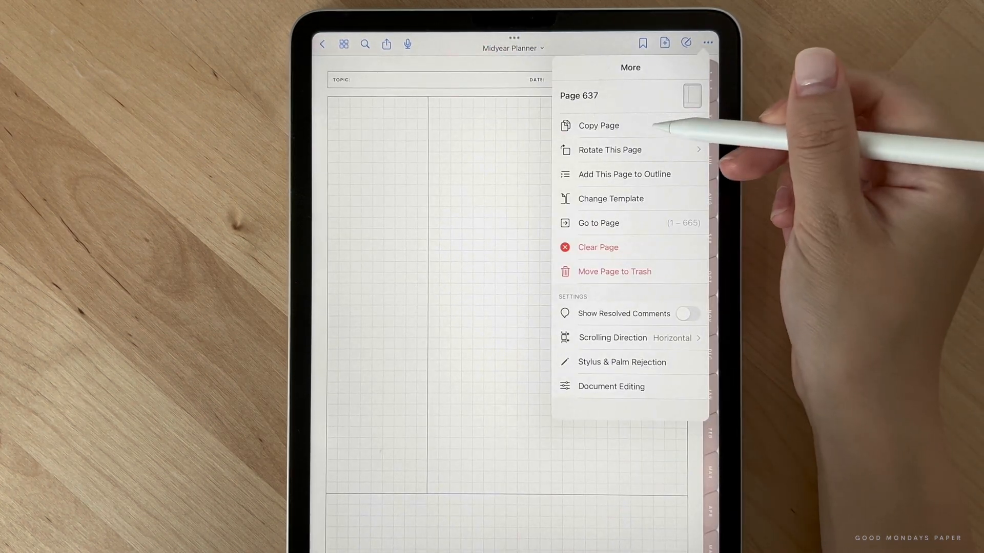
{"action": "left_click", "coordinate": [597, 125]}
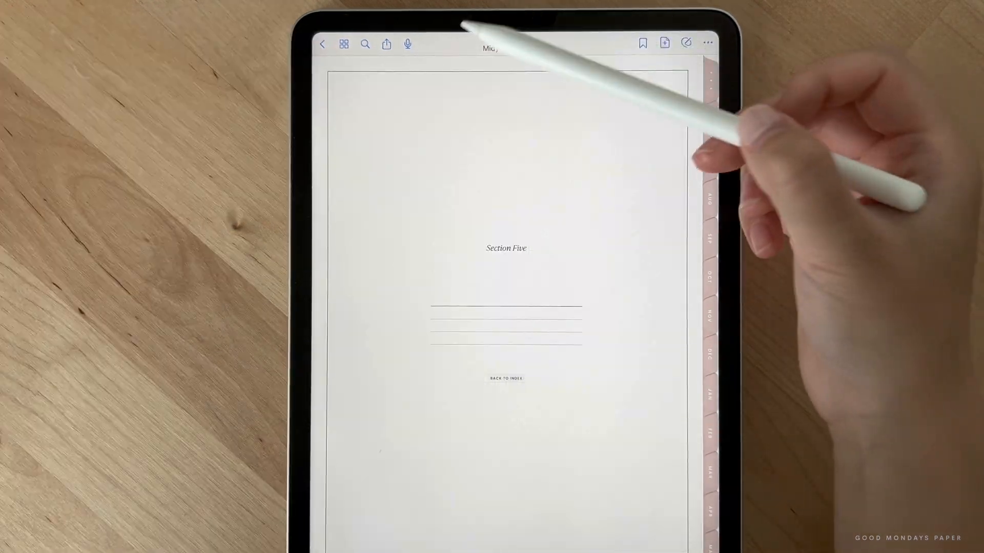
{"action": "left_click", "coordinate": [343, 43]}
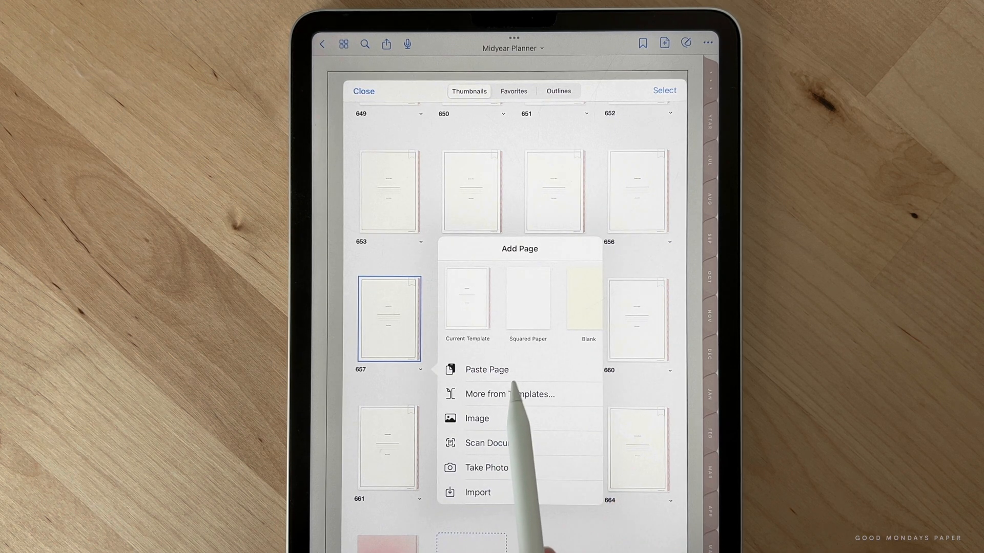
{"action": "left_click", "coordinate": [486, 369]}
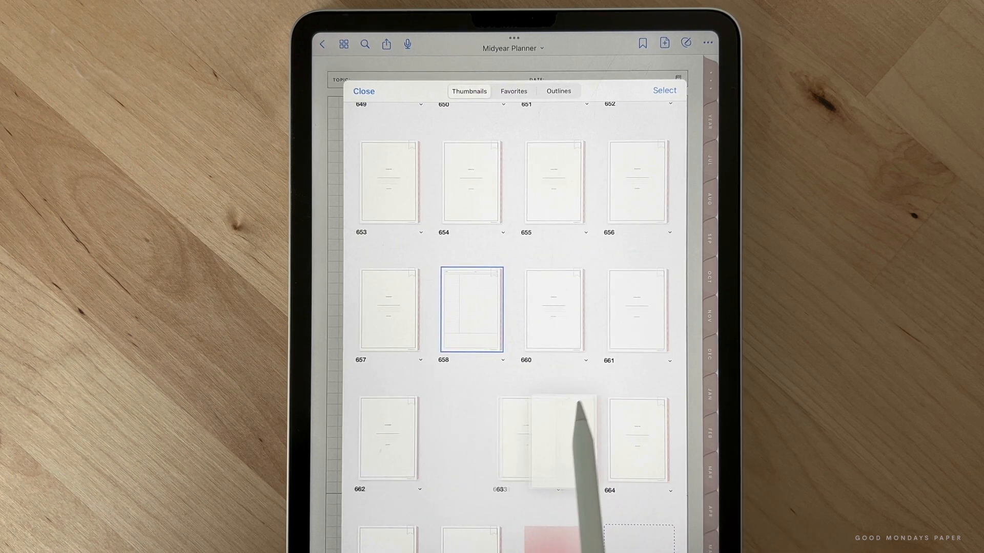
Move the pasted copy to its new spot among Section Five and return to the Download Library.
{"action": "scroll", "scroll_direction": "down", "scroll_amount": 3}
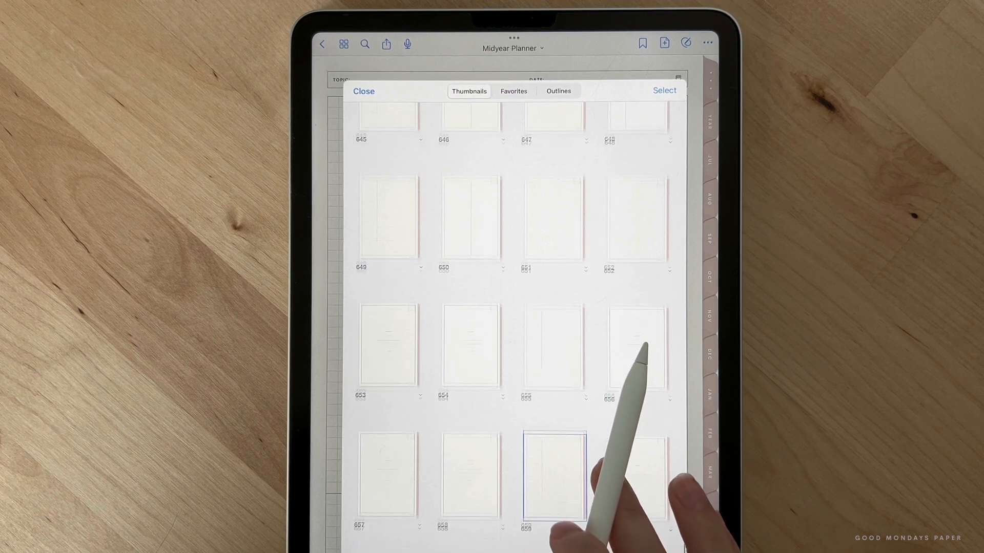
{"action": "left_click", "coordinate": [549, 474]}
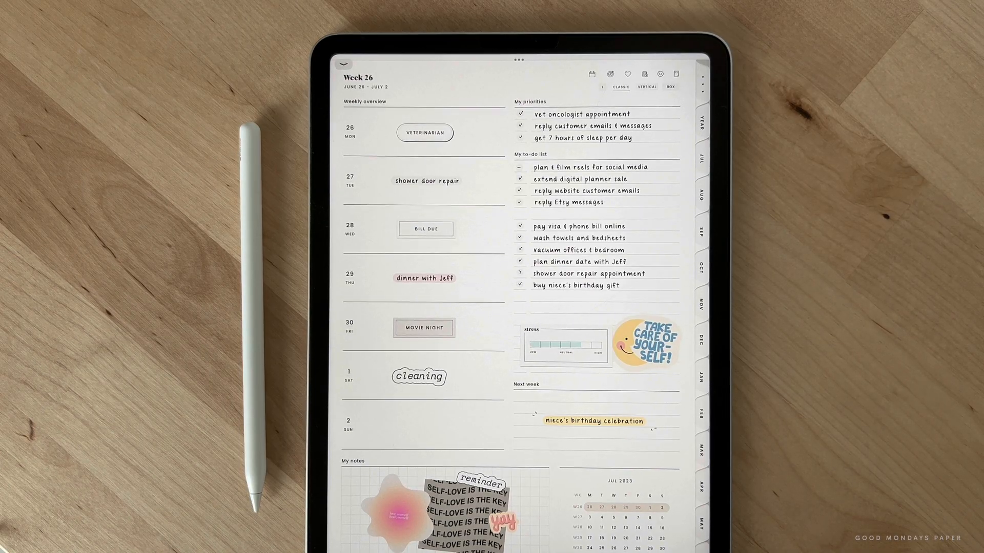
{"action": "left_click", "coordinate": [441, 72]}
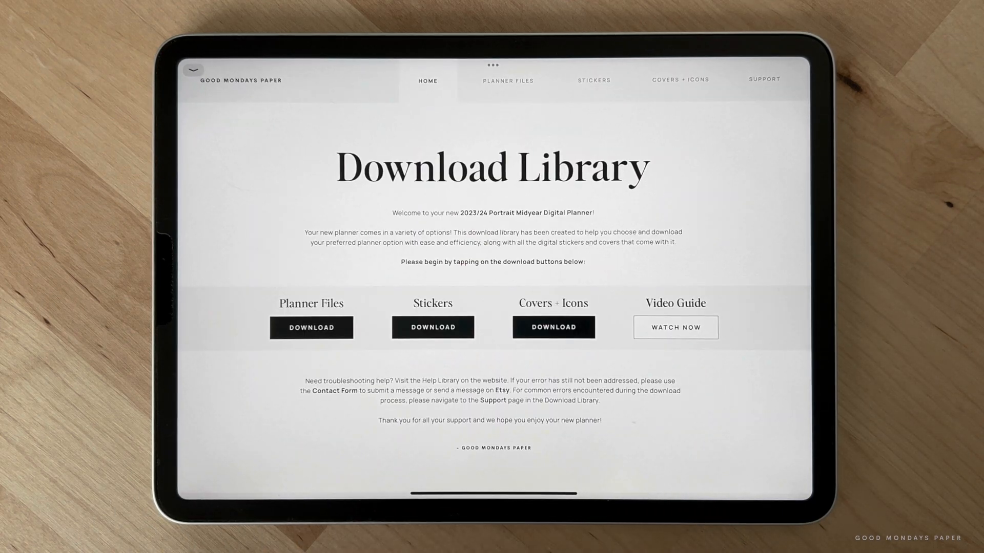
From the library's stickers page, download the V1 Everyday Stickers (Elements) zip via Safari.
{"action": "left_click", "coordinate": [432, 327]}
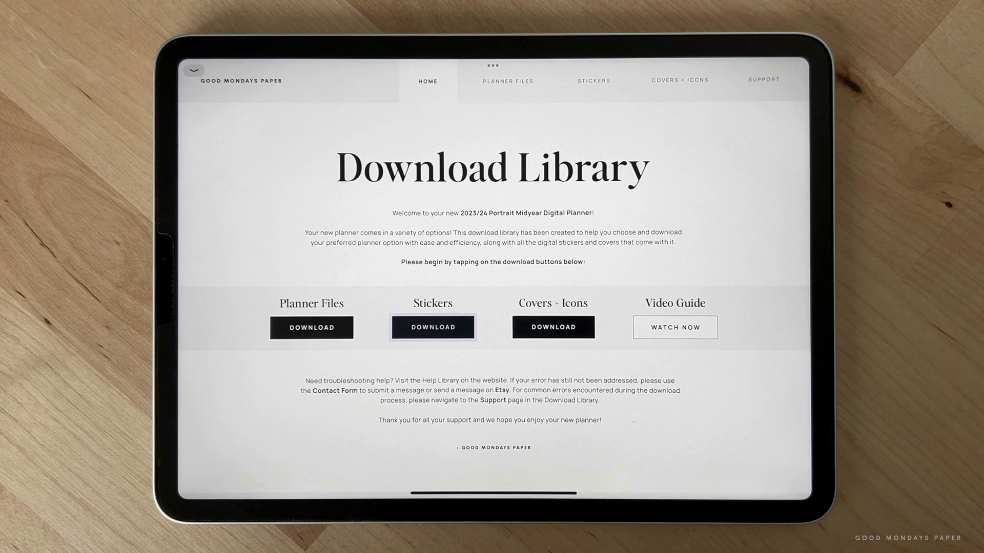
{"action": "left_click", "coordinate": [432, 327]}
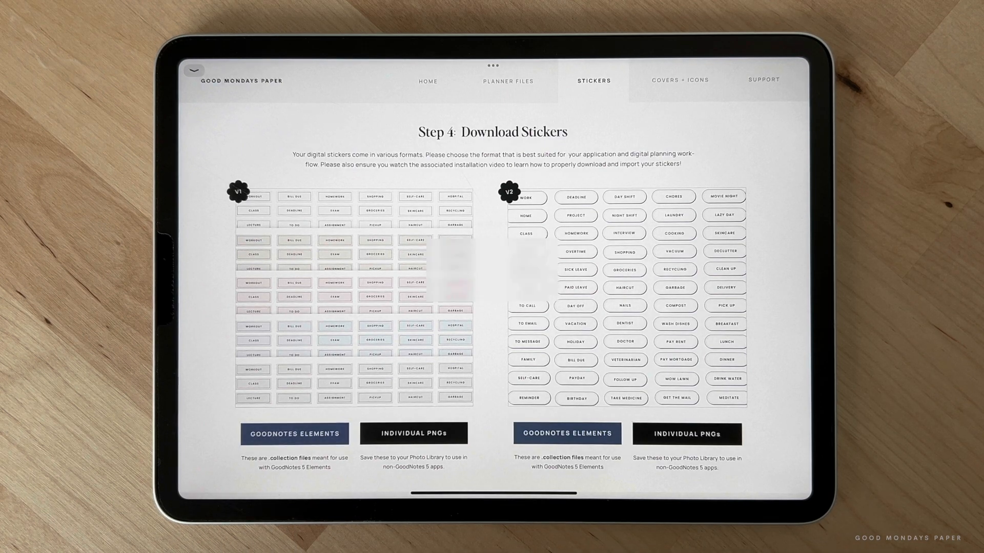
{"action": "left_click", "coordinate": [567, 432]}
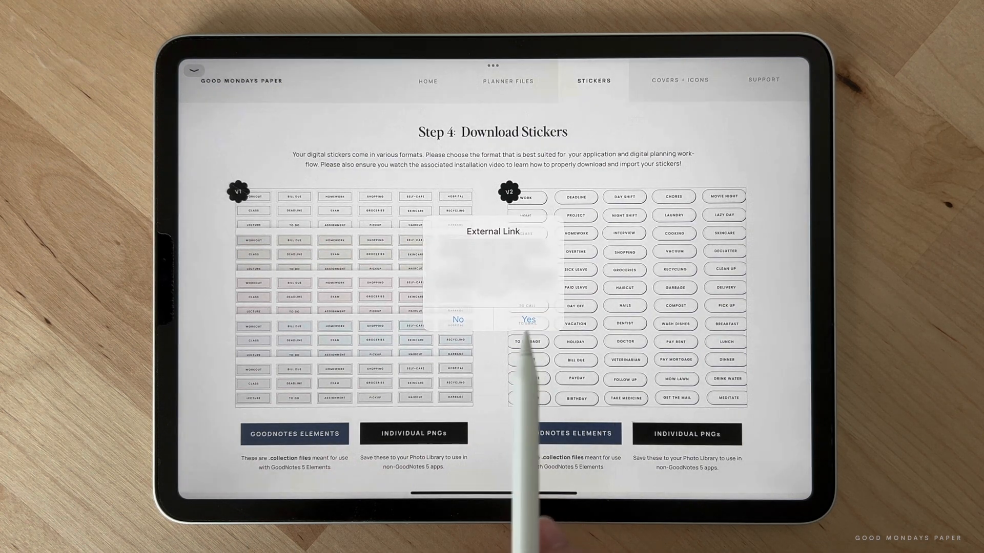
{"action": "left_click", "coordinate": [529, 320]}
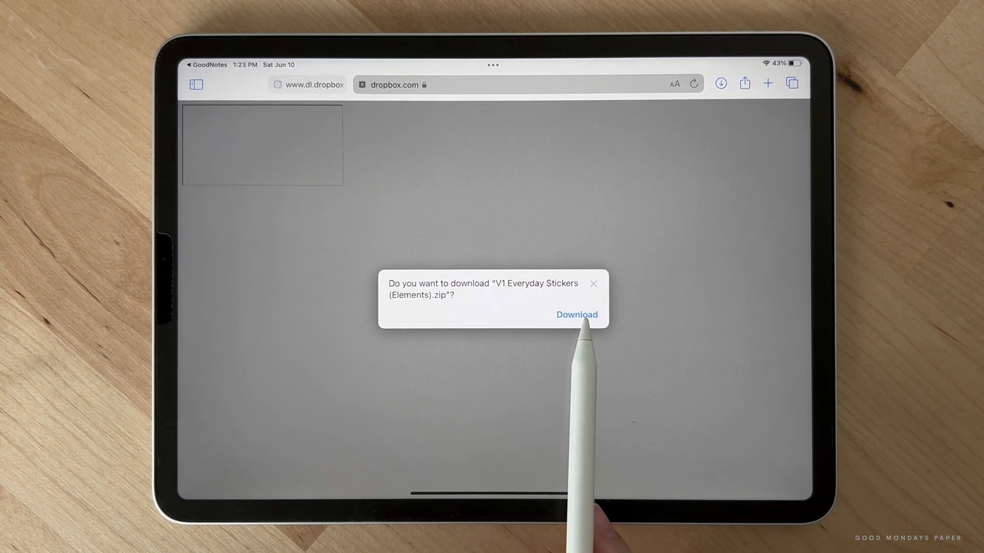
{"action": "left_click", "coordinate": [576, 314]}
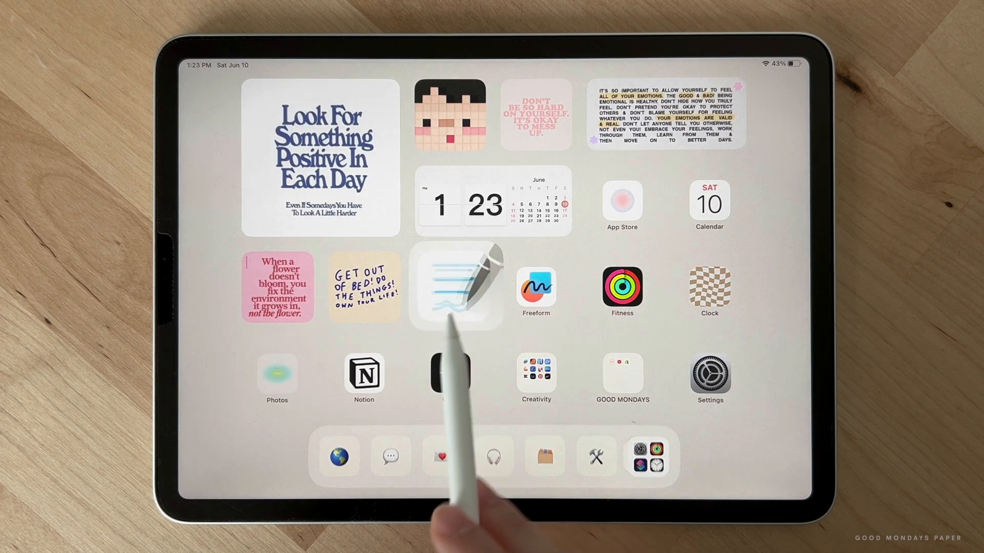
Back in GoodNotes, create an Elements collection from the white everyday stickers file.
{"action": "left_click", "coordinate": [457, 286]}
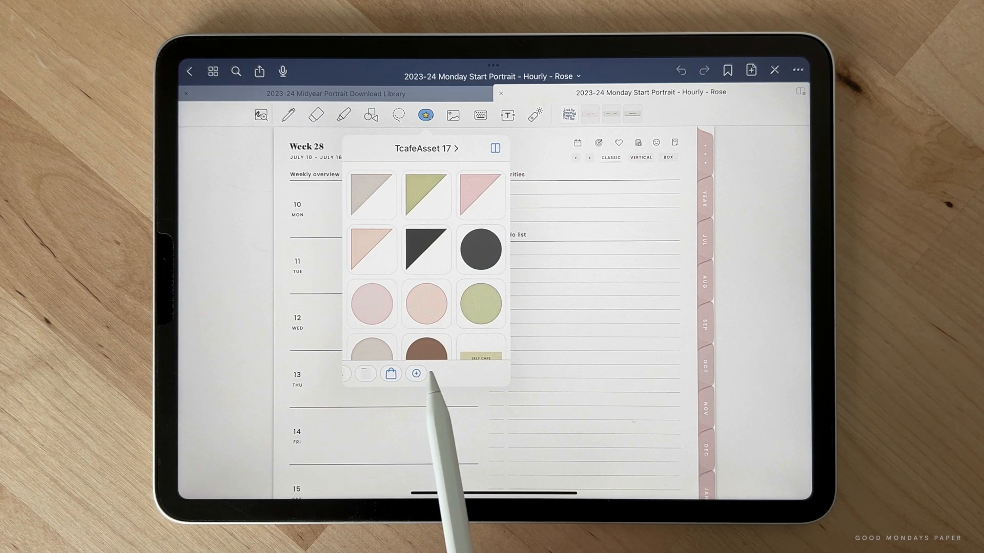
{"action": "left_click", "coordinate": [415, 374]}
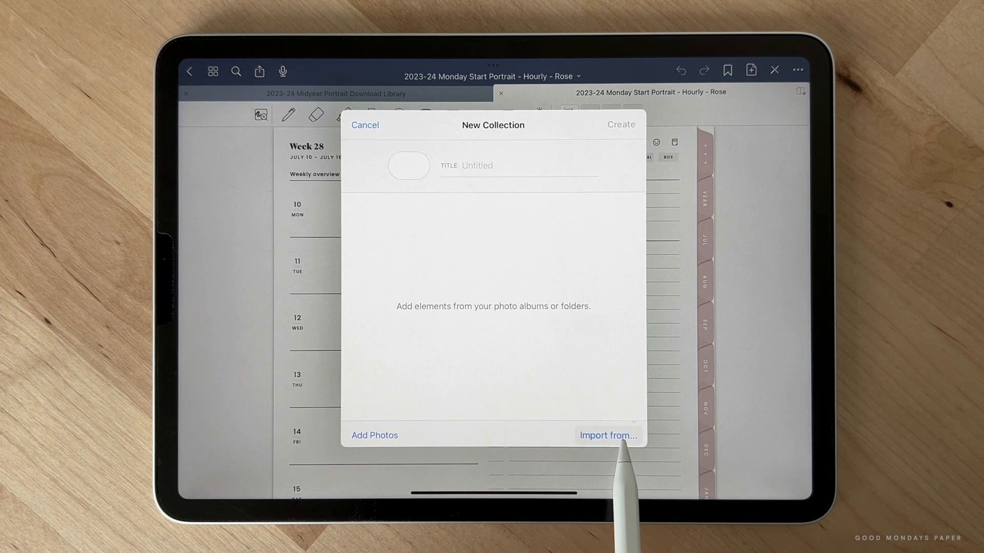
{"action": "left_click", "coordinate": [608, 435]}
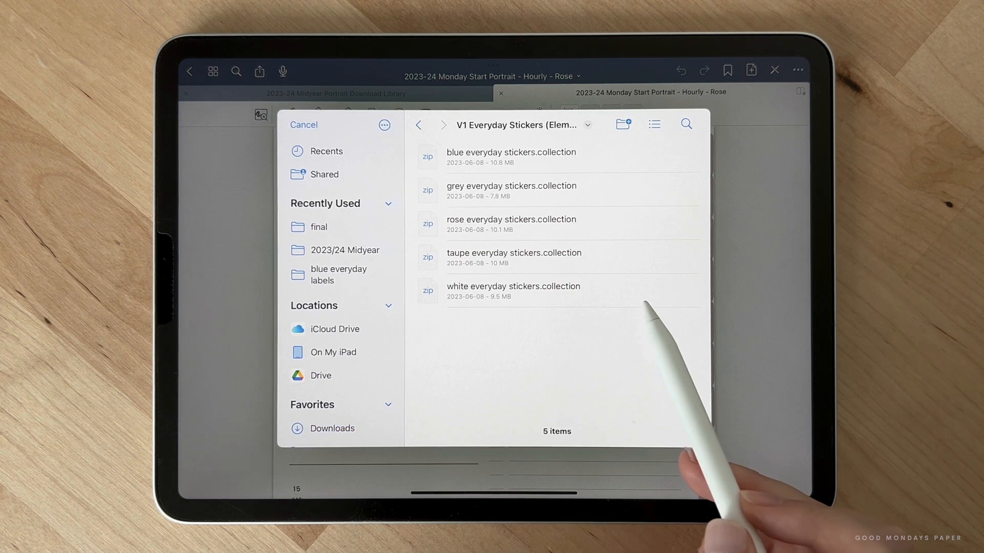
{"action": "left_click", "coordinate": [514, 286]}
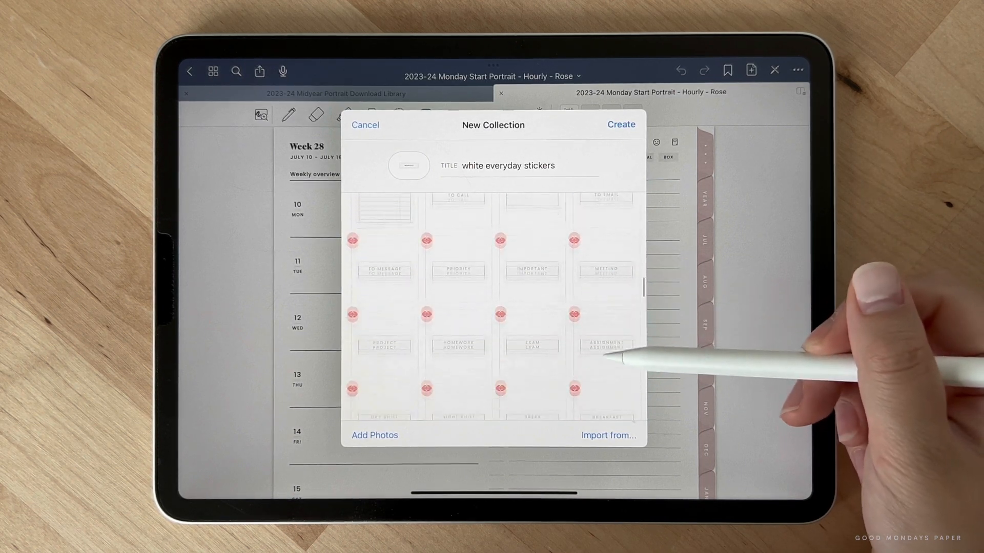
{"action": "left_click", "coordinate": [621, 125]}
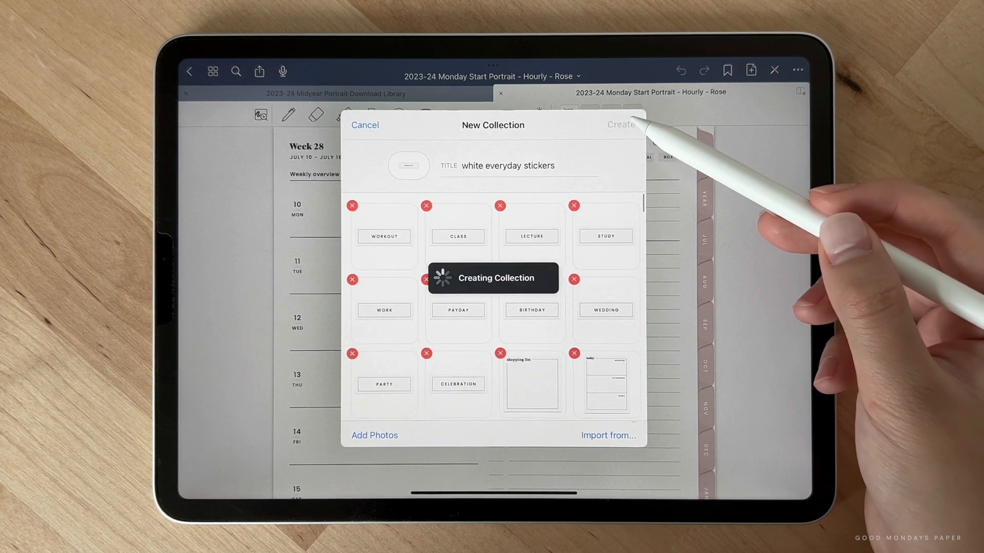
{"action": "left_click", "coordinate": [621, 125]}
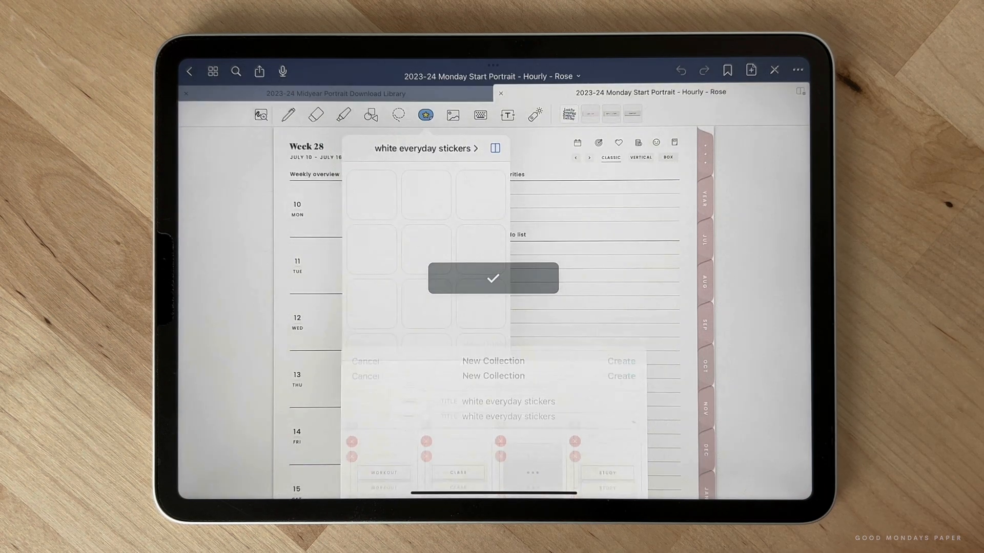
Place a READING sticker on Monday of Week 28, then return to the download library document.
{"action": "left_click", "coordinate": [493, 279]}
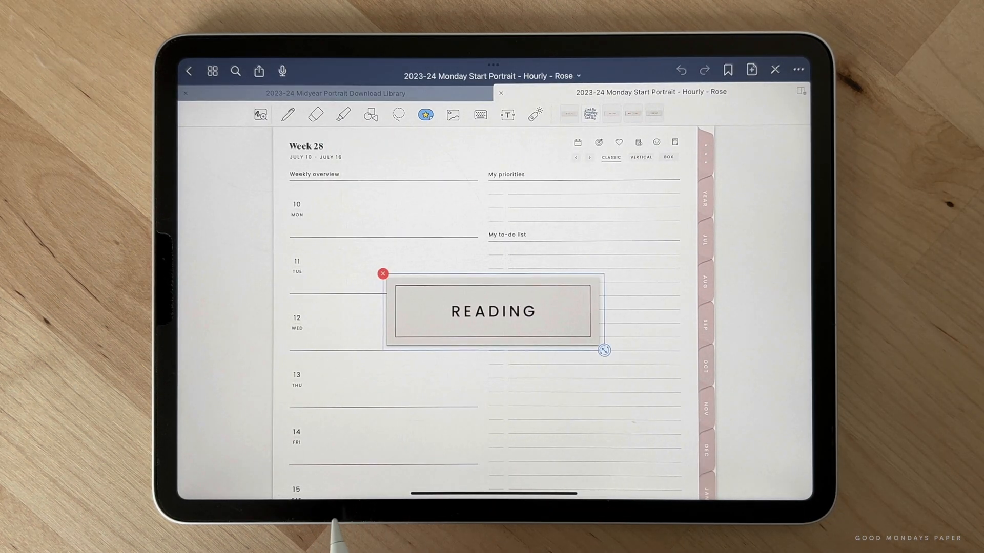
{"action": "left_click_drag", "start_coordinate": [493, 311], "coordinate": [397, 216]}
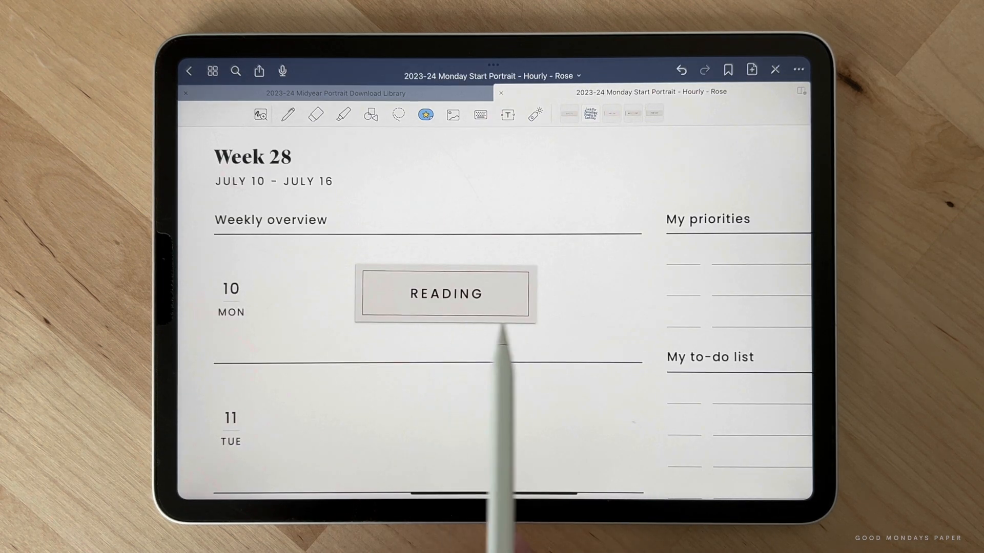
{"action": "left_click", "coordinate": [452, 114]}
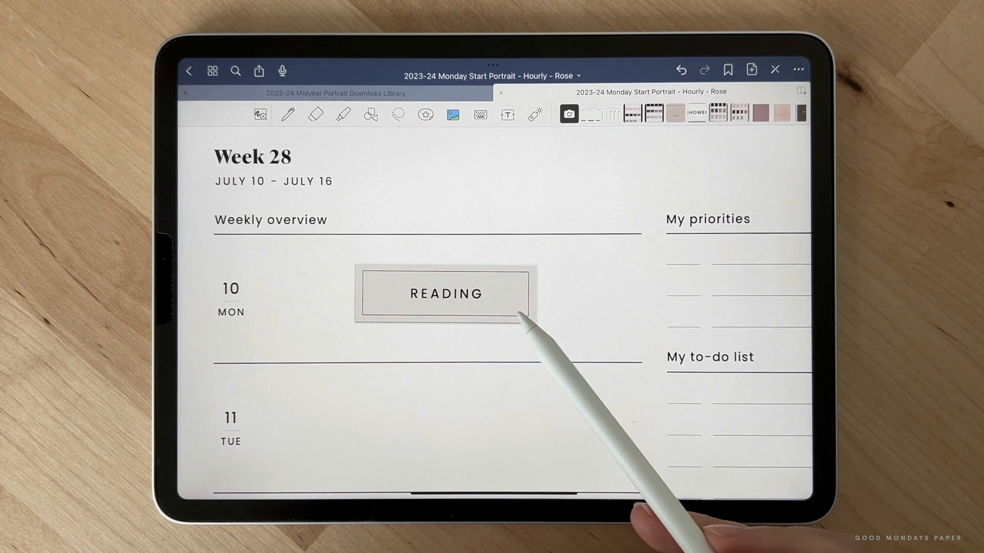
{"action": "left_click", "coordinate": [446, 294]}
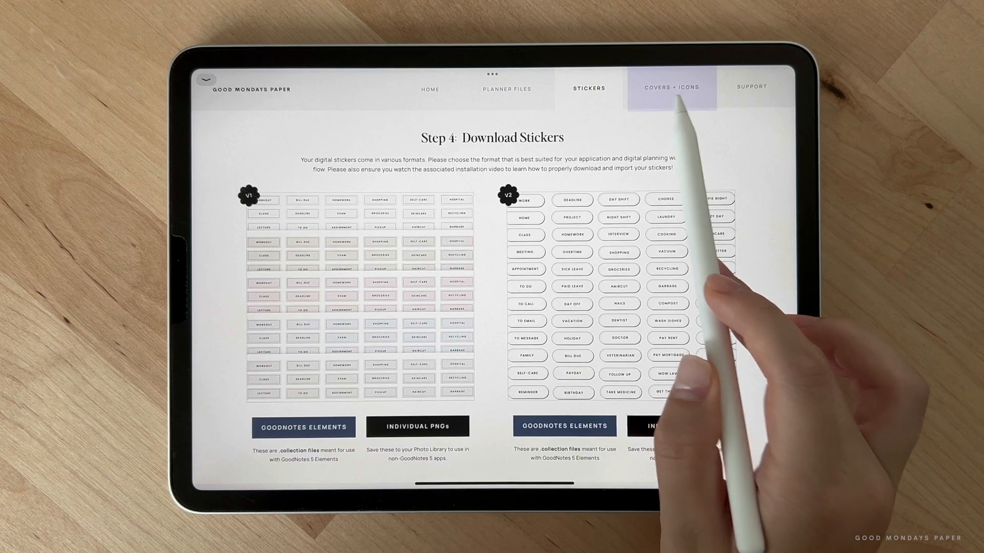
Download the Portrait Covers PDF from Covers + Icons into GoodNotes and copy its pink 2023/24 cover page.
{"action": "left_click", "coordinate": [671, 88]}
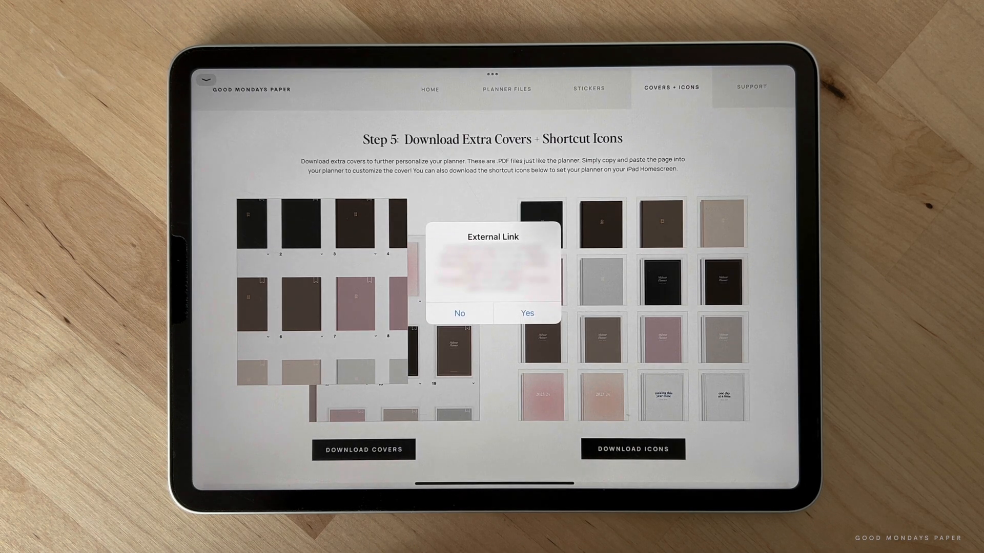
{"action": "left_click", "coordinate": [527, 314]}
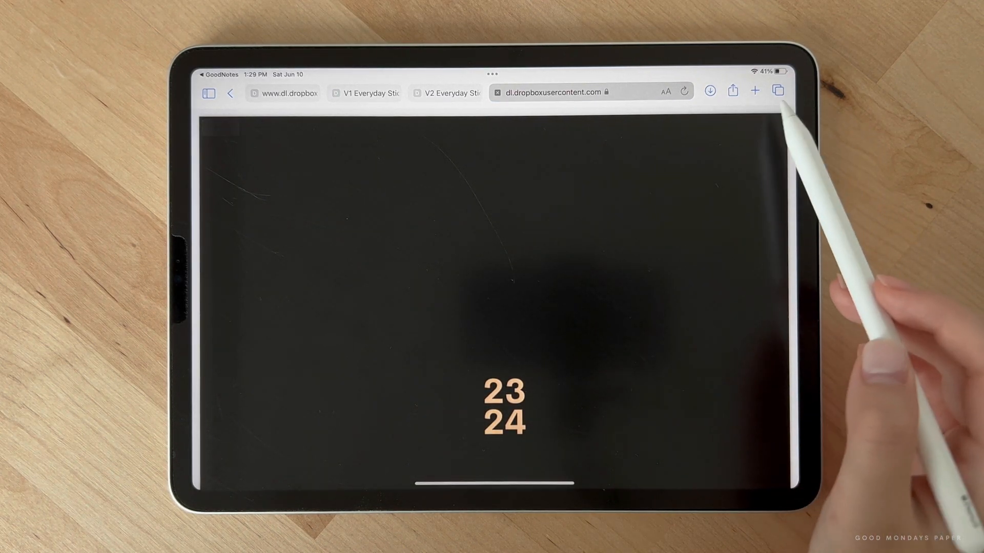
{"action": "left_click", "coordinate": [731, 91]}
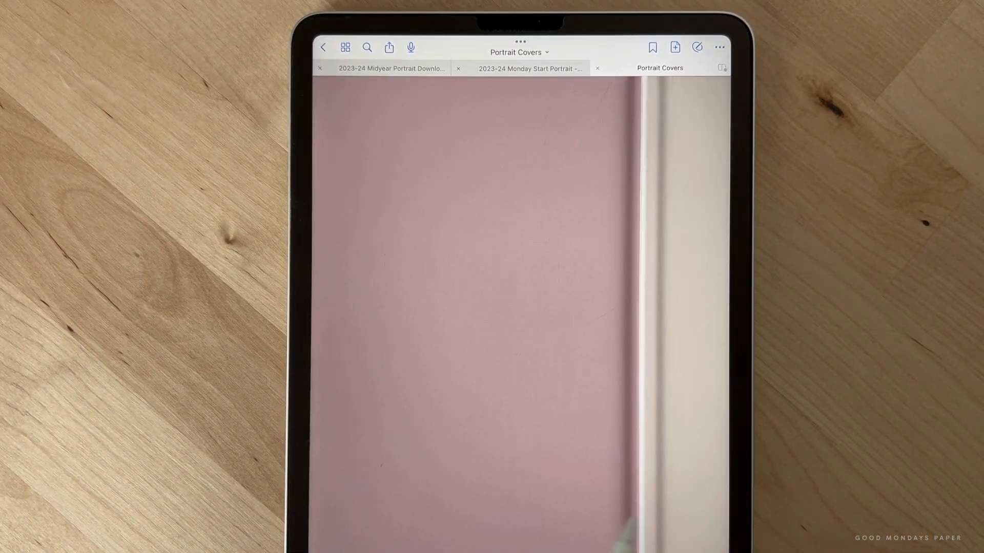
{"action": "left_click", "coordinate": [720, 47]}
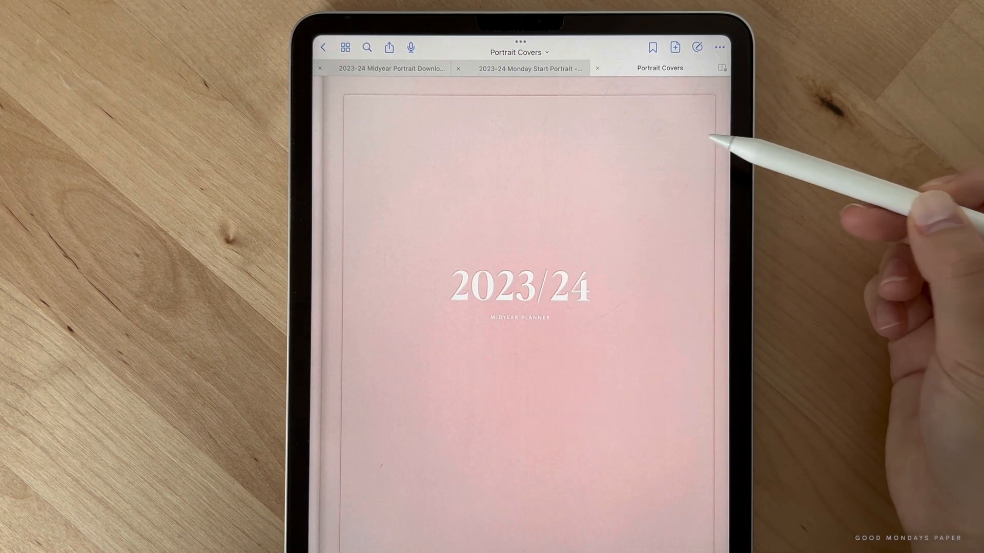
{"action": "left_click", "coordinate": [526, 67]}
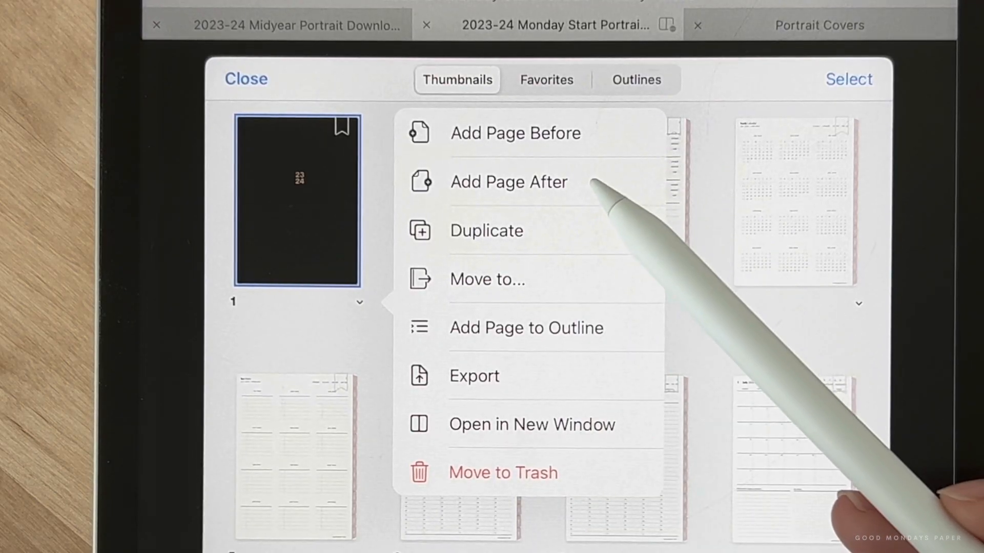
Paste the pink 2023/24 cover as a page after the first cover and rename the notebook Midyear Planner.
{"action": "left_click", "coordinate": [508, 183]}
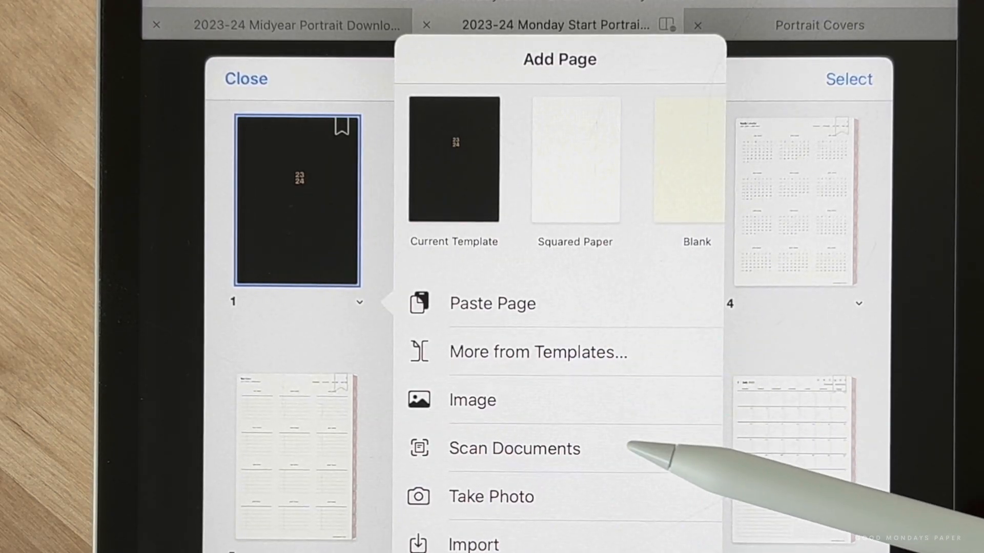
{"action": "left_click", "coordinate": [492, 303]}
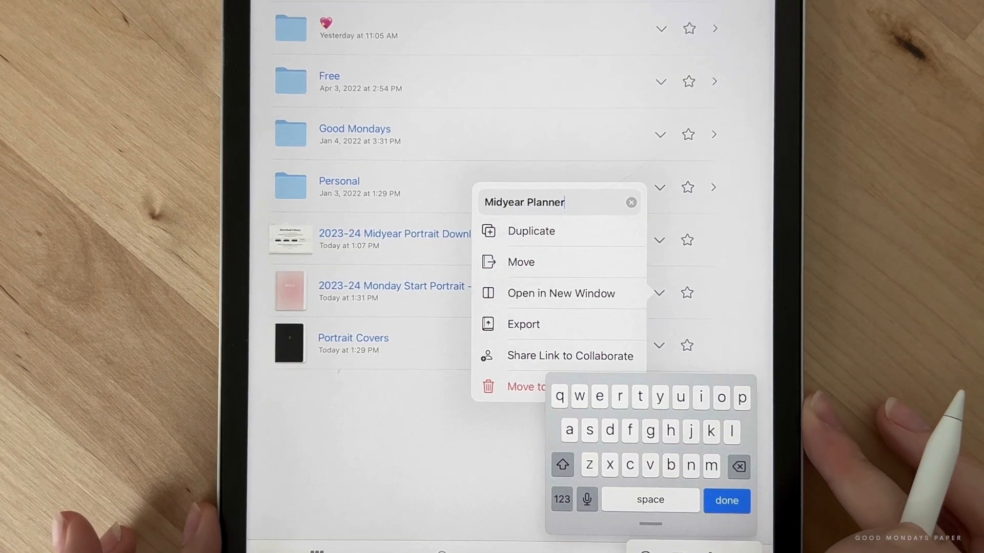
{"action": "left_click", "coordinate": [725, 501]}
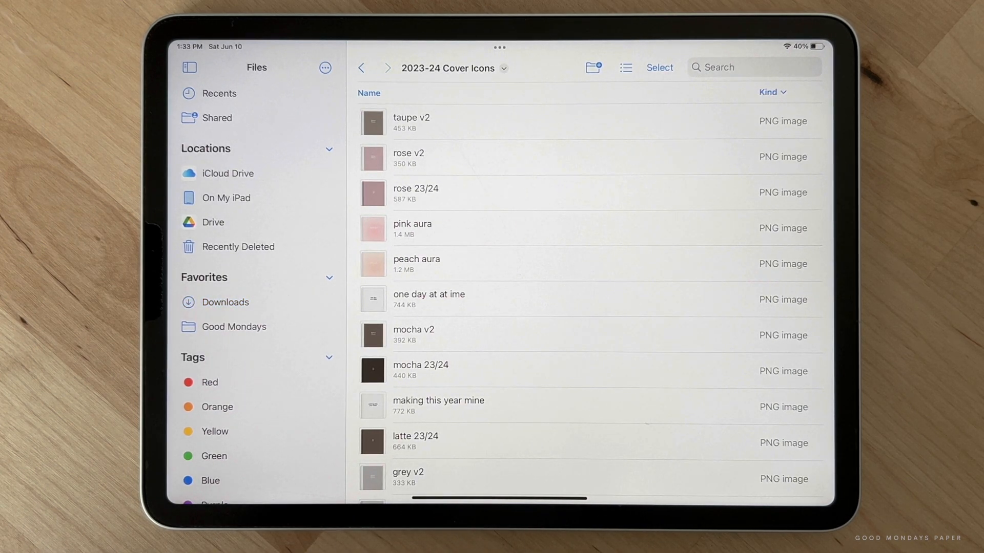
Select all 17 images in the 2023-24 Cover Icons folder and save them to Photos.
{"action": "left_click", "coordinate": [659, 68]}
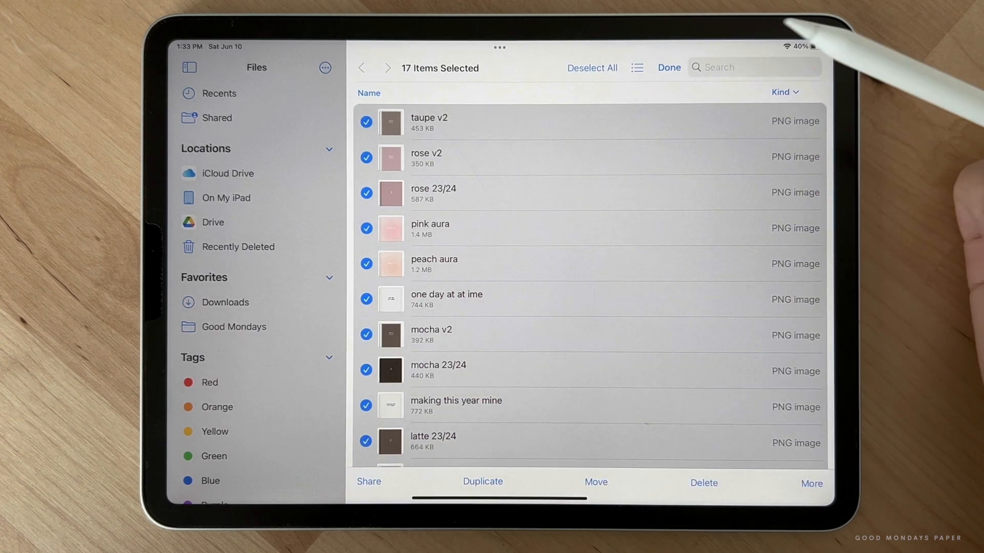
{"action": "left_click", "coordinate": [368, 482]}
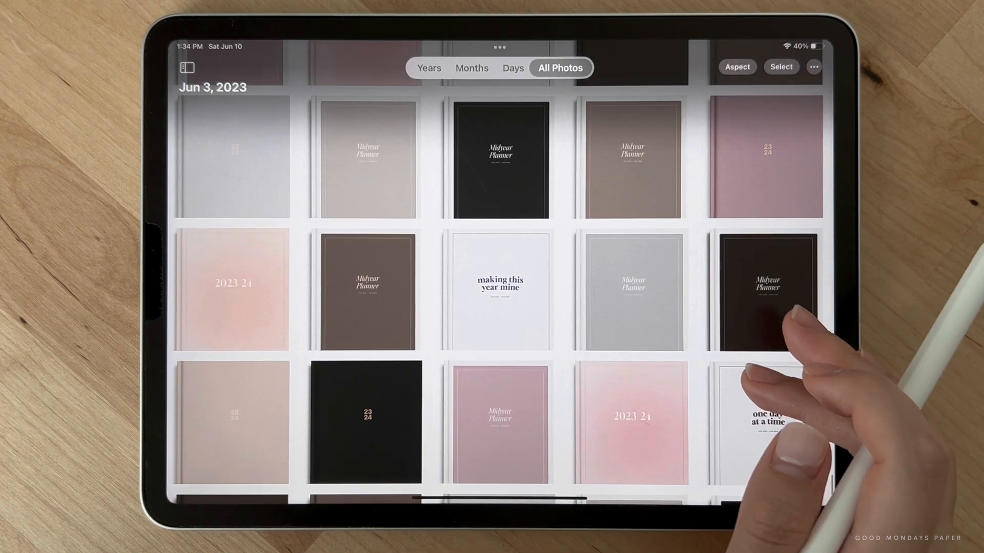
{"action": "scroll", "scroll_direction": "down", "scroll_amount": 3}
{"action": "type", "text": "short"}
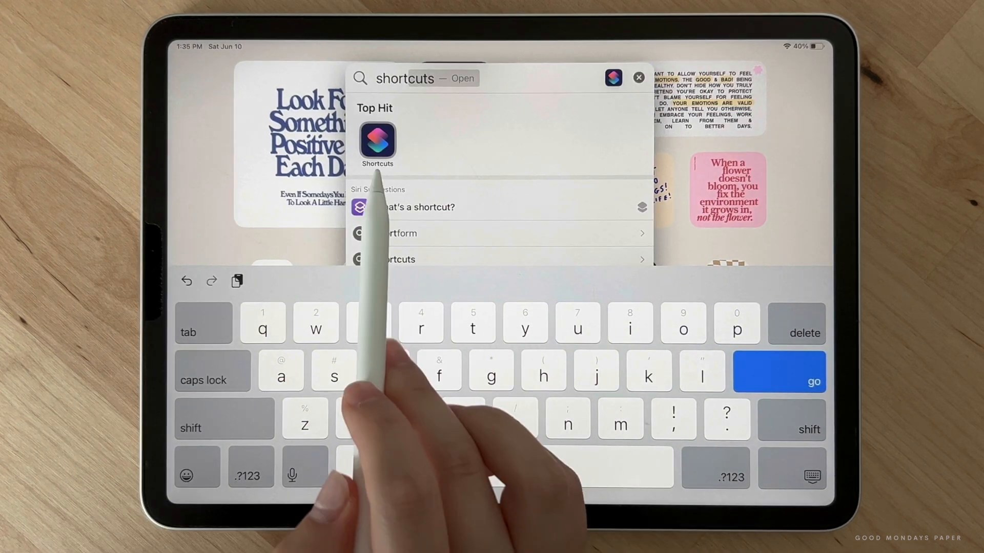
In Shortcuts, create a new shortcut whose action opens the Midyear Planner GoodNotes notebook.
{"action": "left_click", "coordinate": [377, 142]}
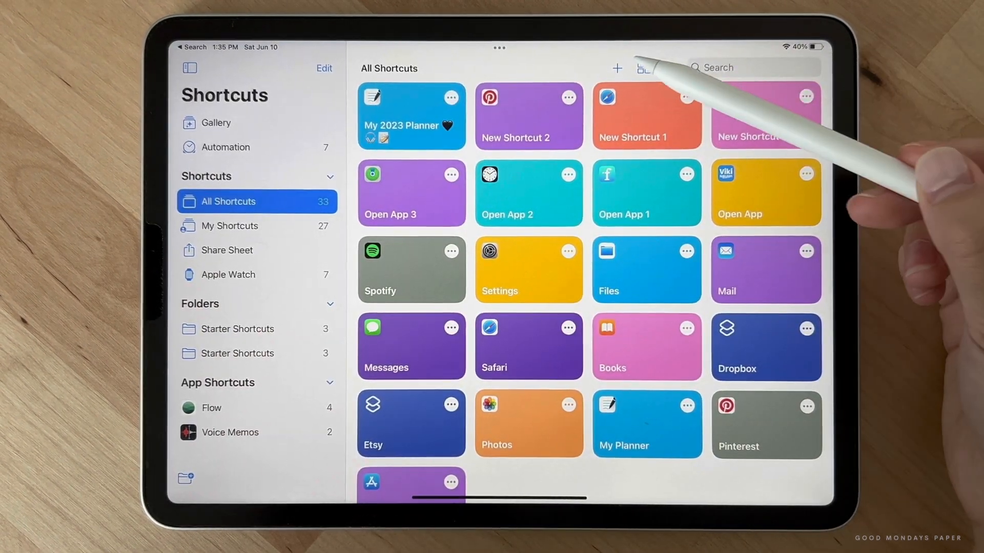
{"action": "left_click", "coordinate": [617, 67]}
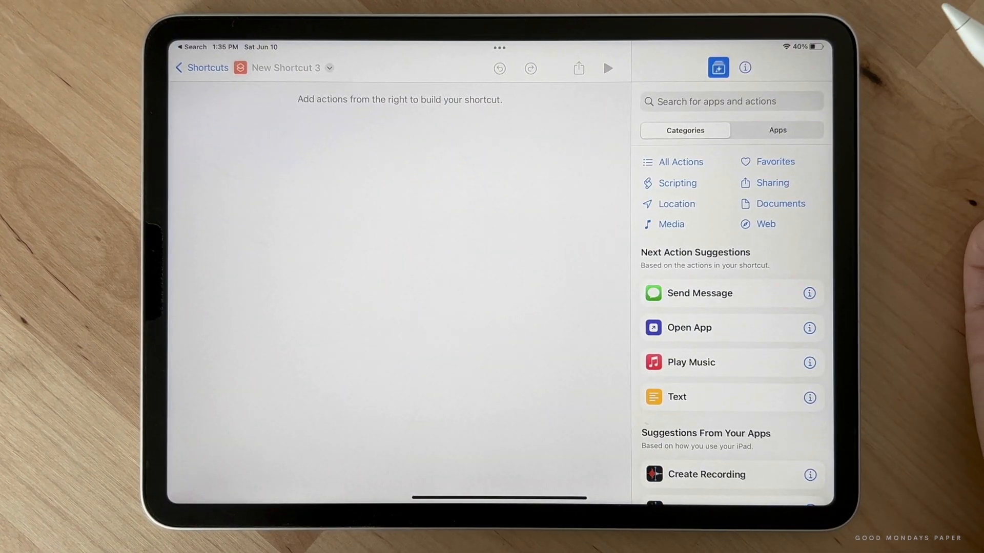
{"action": "type", "text": "midye"}
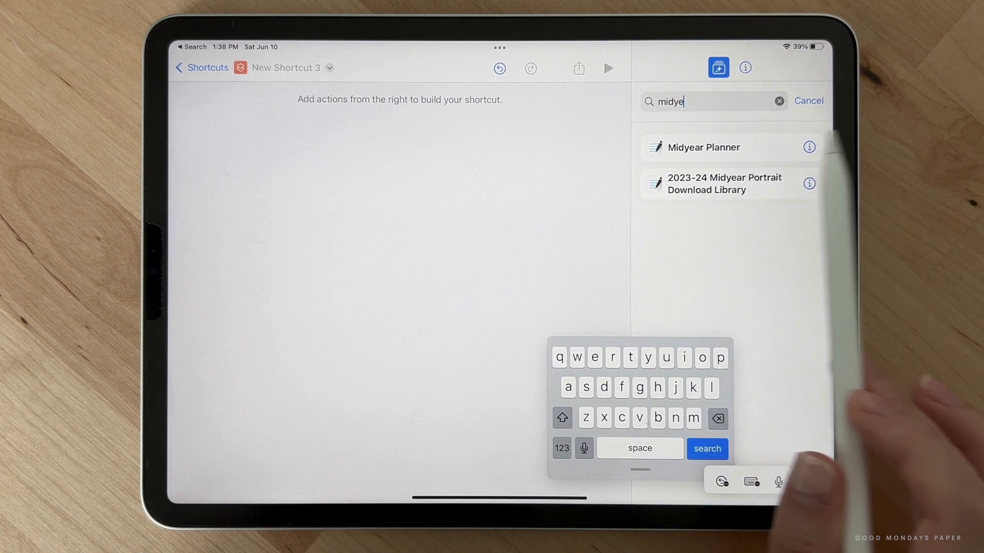
{"action": "left_click", "coordinate": [703, 147]}
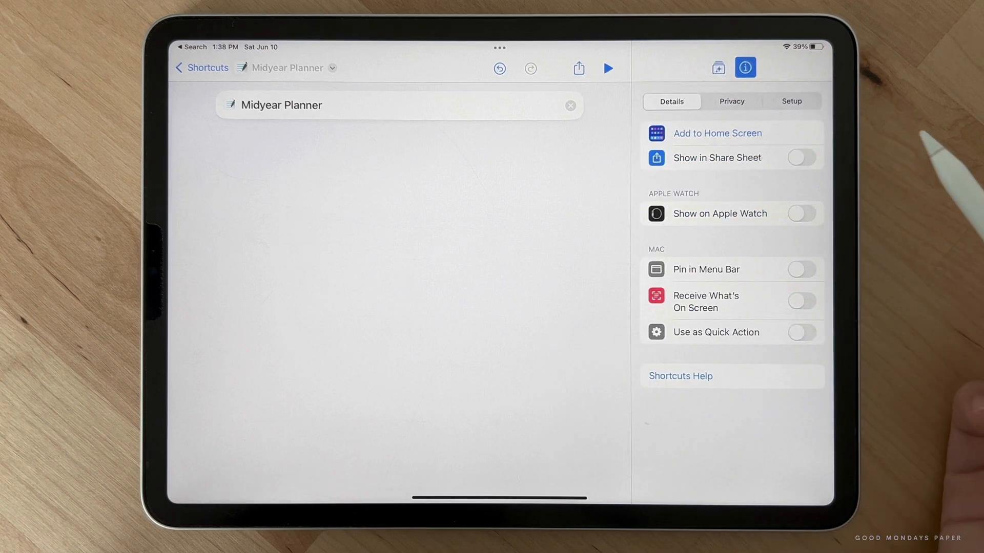
Add the shortcut to the home screen with the pink 2023/24 cover photo as its icon and launch it.
{"action": "left_click", "coordinate": [717, 133]}
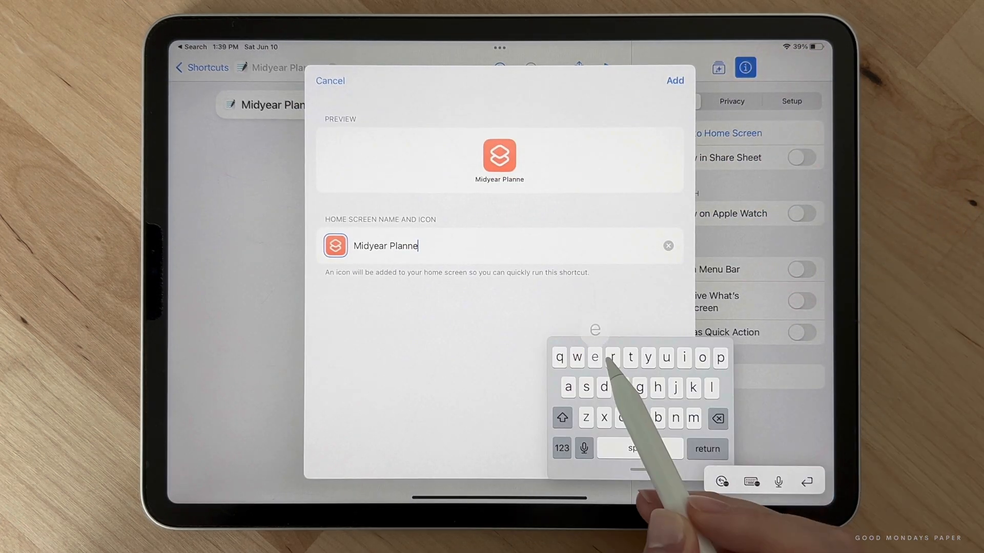
{"action": "left_click", "coordinate": [335, 245]}
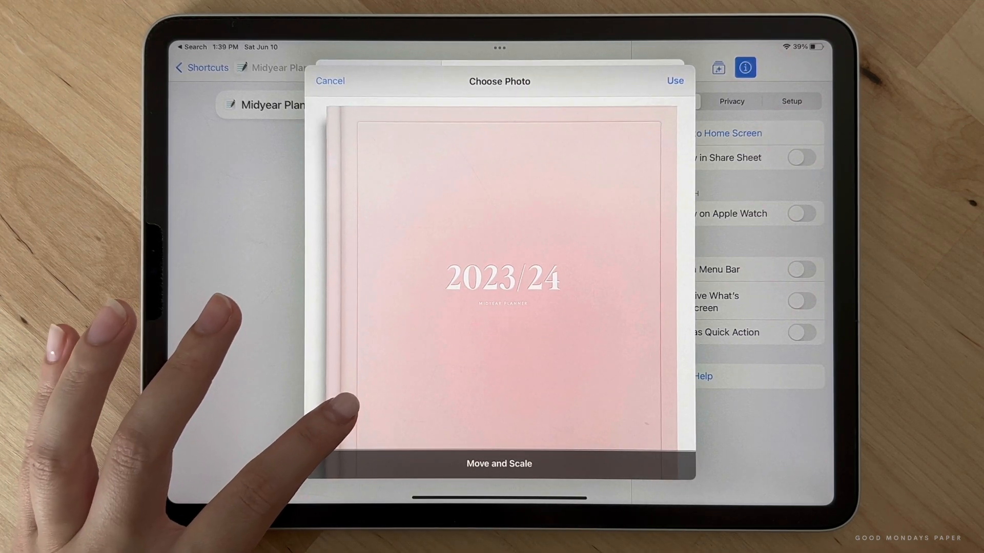
{"action": "left_click", "coordinate": [674, 81]}
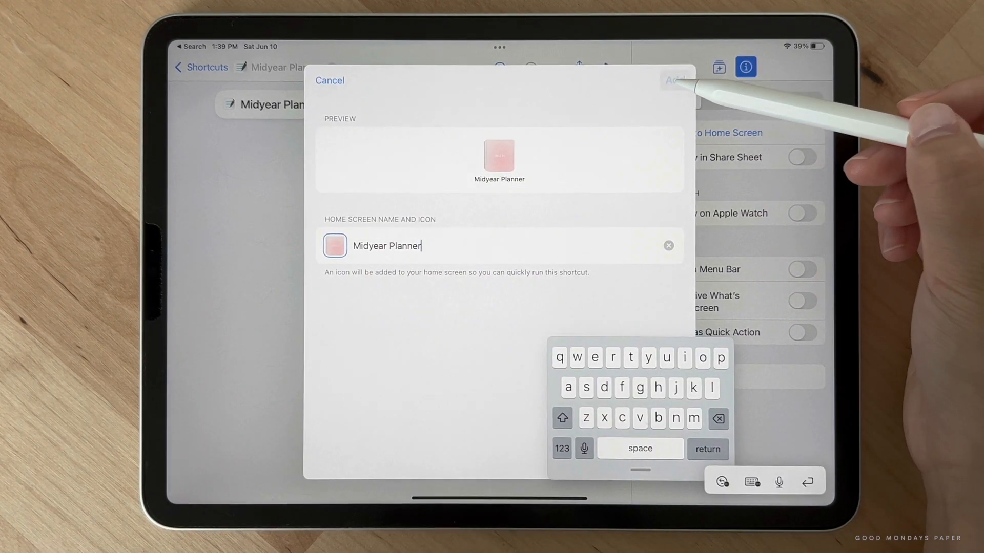
{"action": "left_click", "coordinate": [674, 80]}
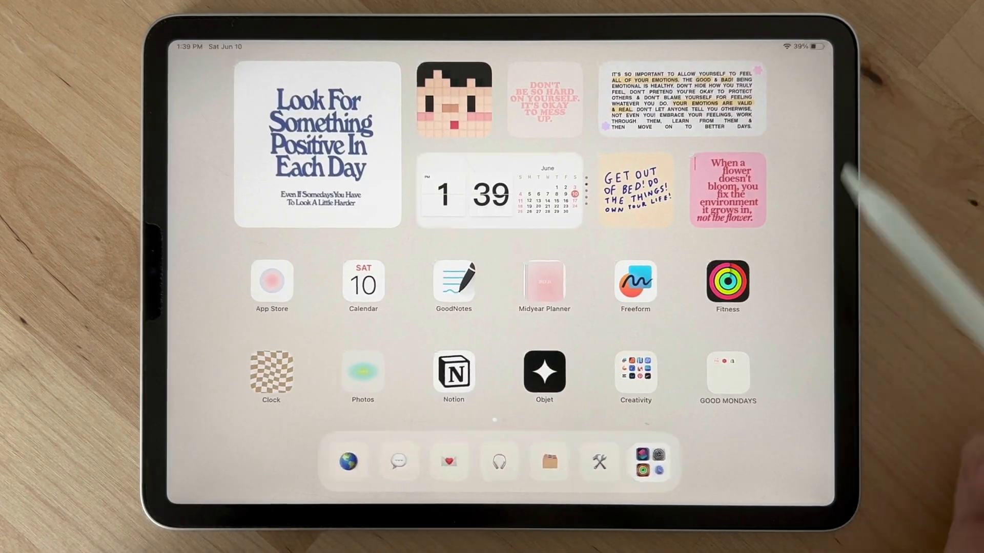
{"action": "left_click", "coordinate": [543, 283]}
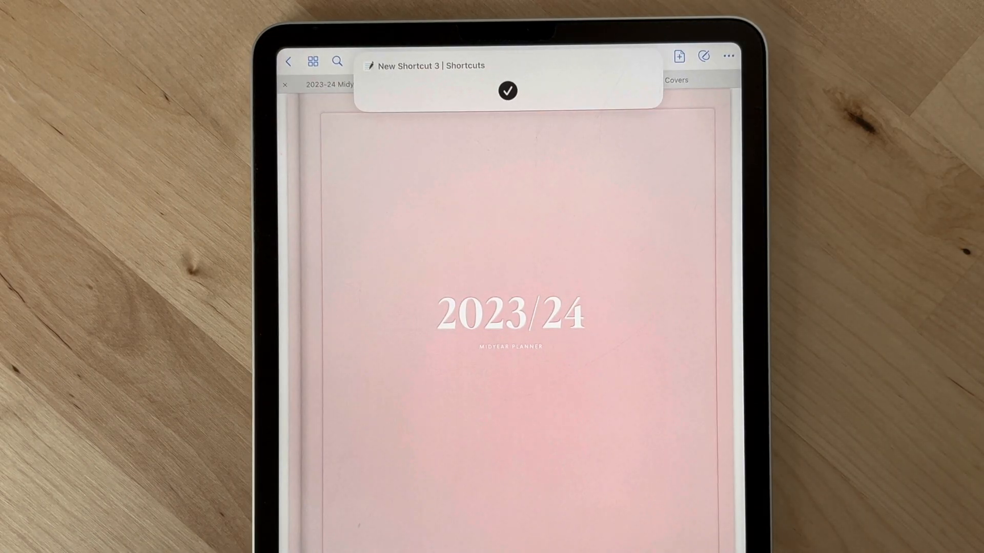